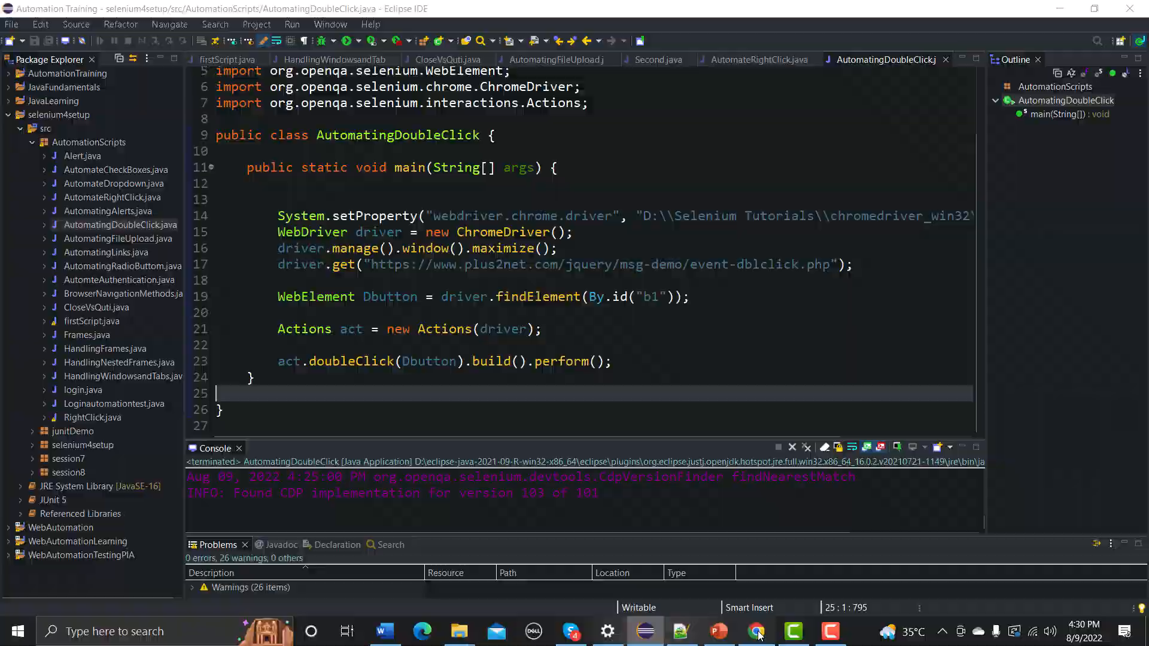
# Load the jqueryscript.net tap-hold demo and click then press-and-hold box 1, logging click and taphold on DIV#1.
pyautogui.click(756, 632)
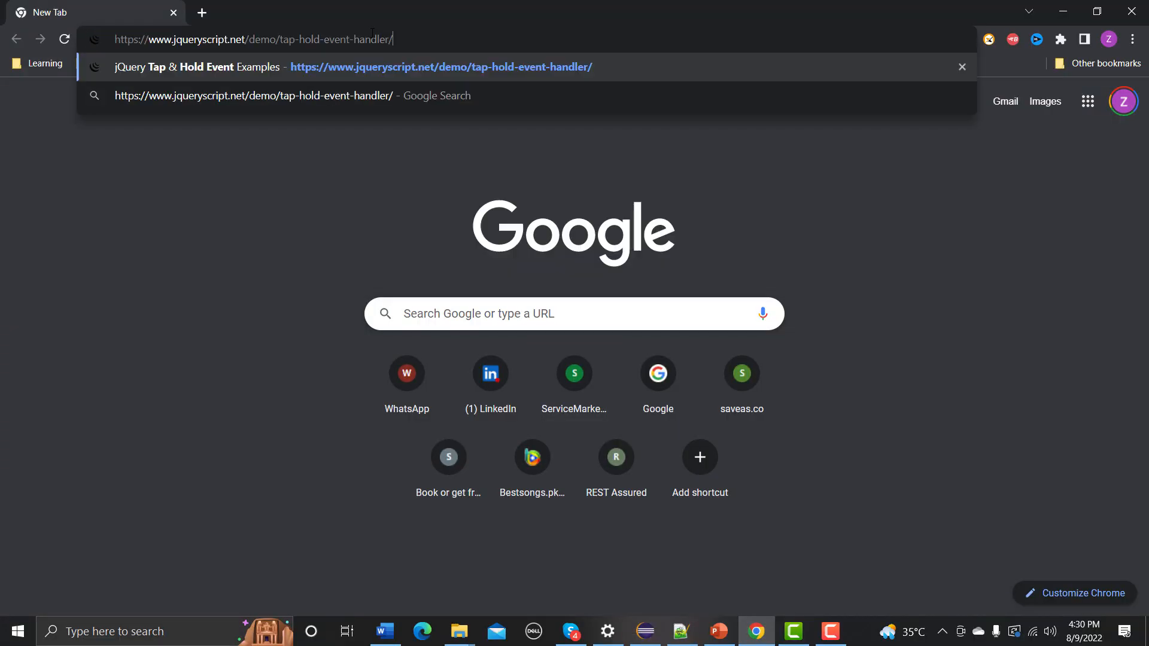
pyautogui.press('Enter')
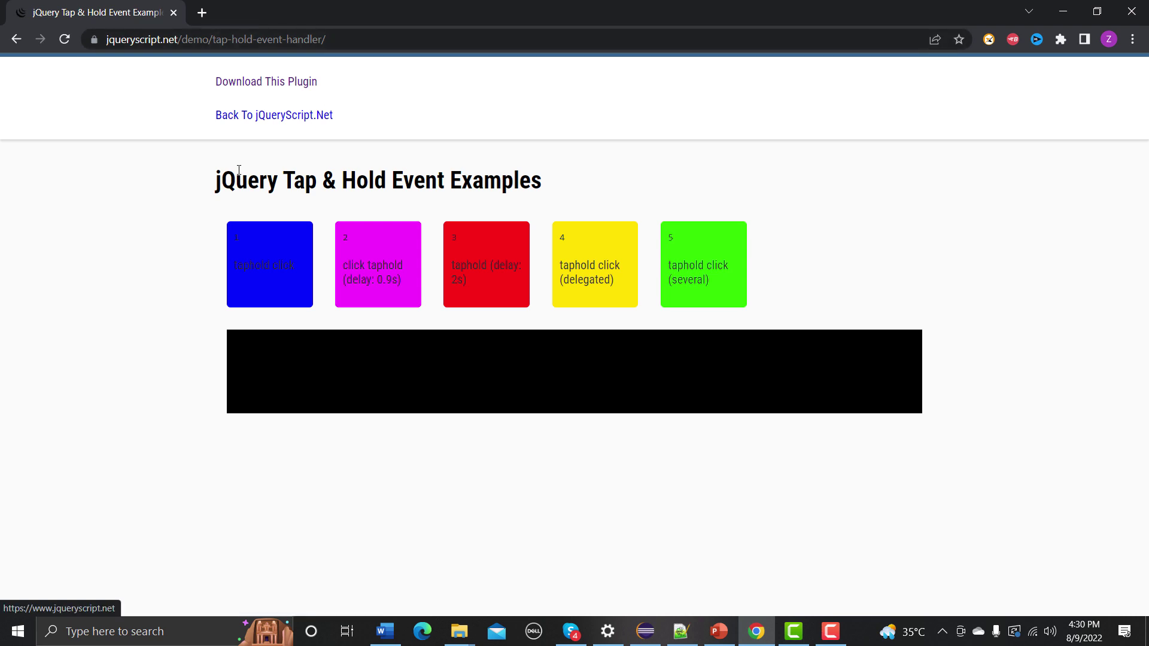
pyautogui.moveTo(443, 271)
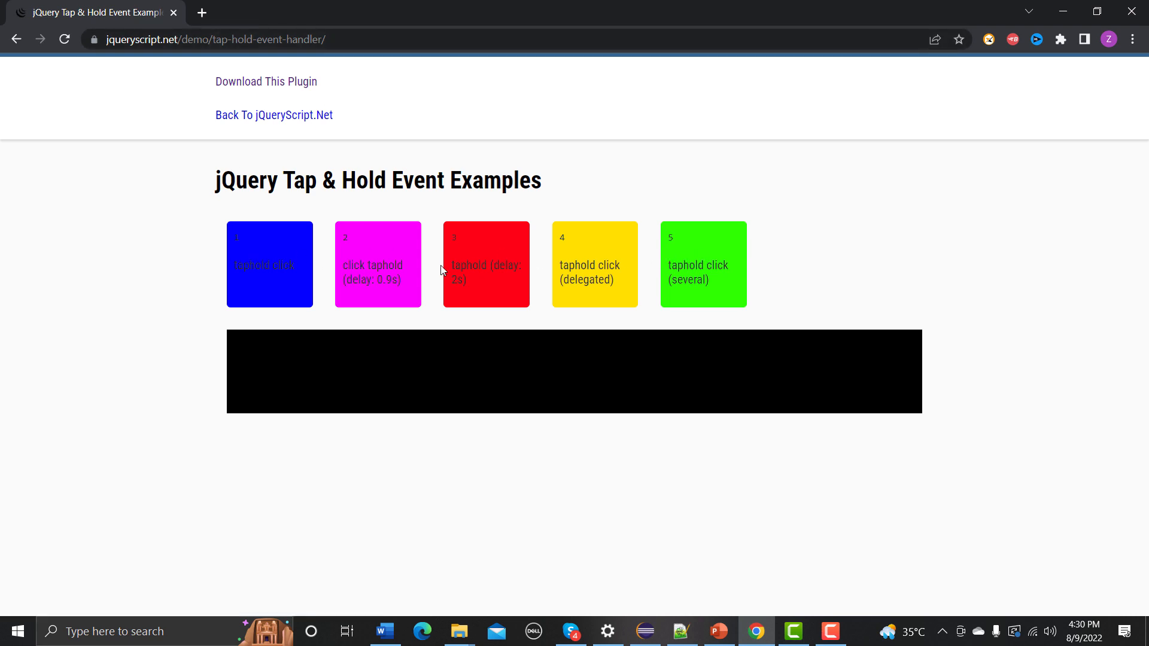
pyautogui.moveTo(261, 275)
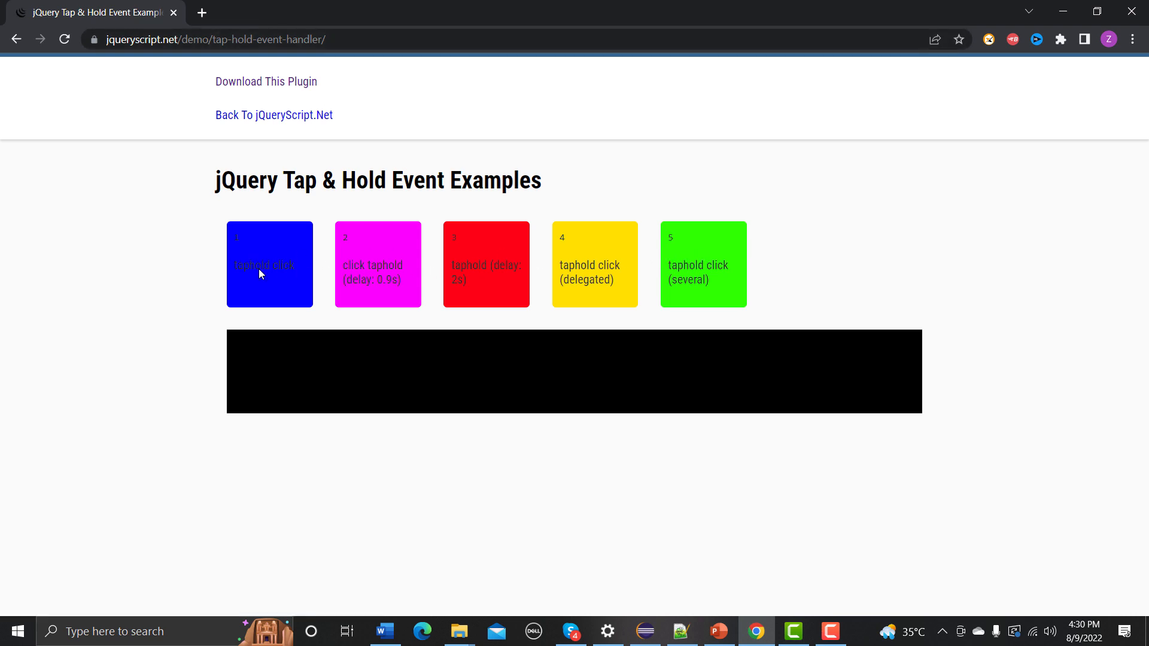
pyautogui.click(263, 273)
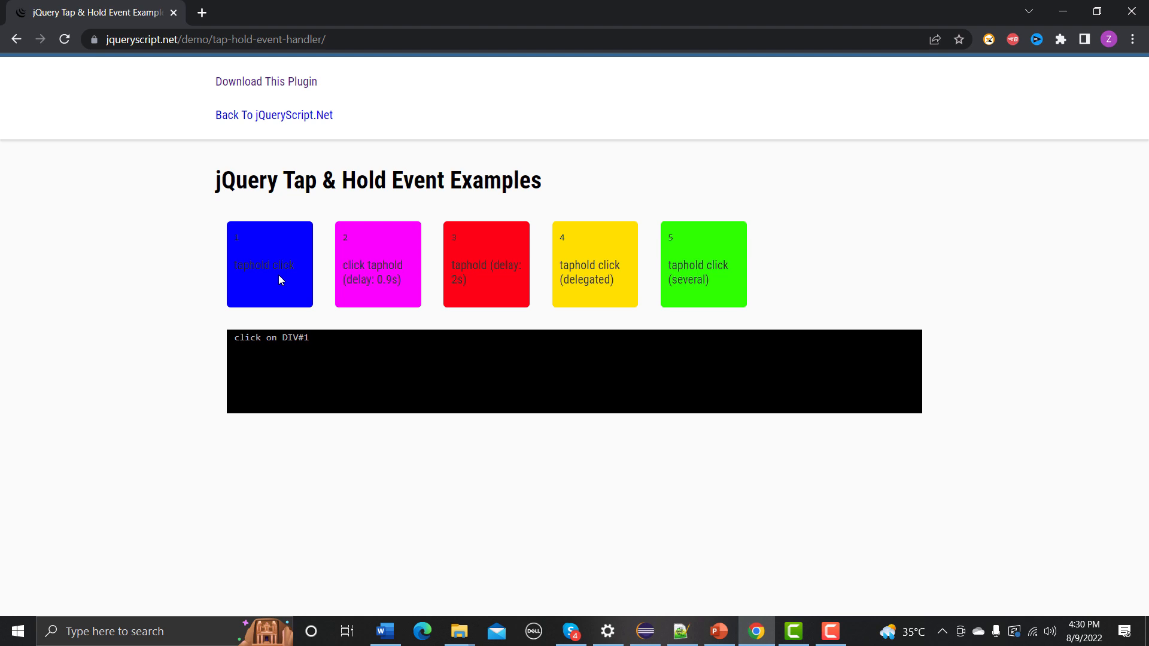
pyautogui.click(280, 280)
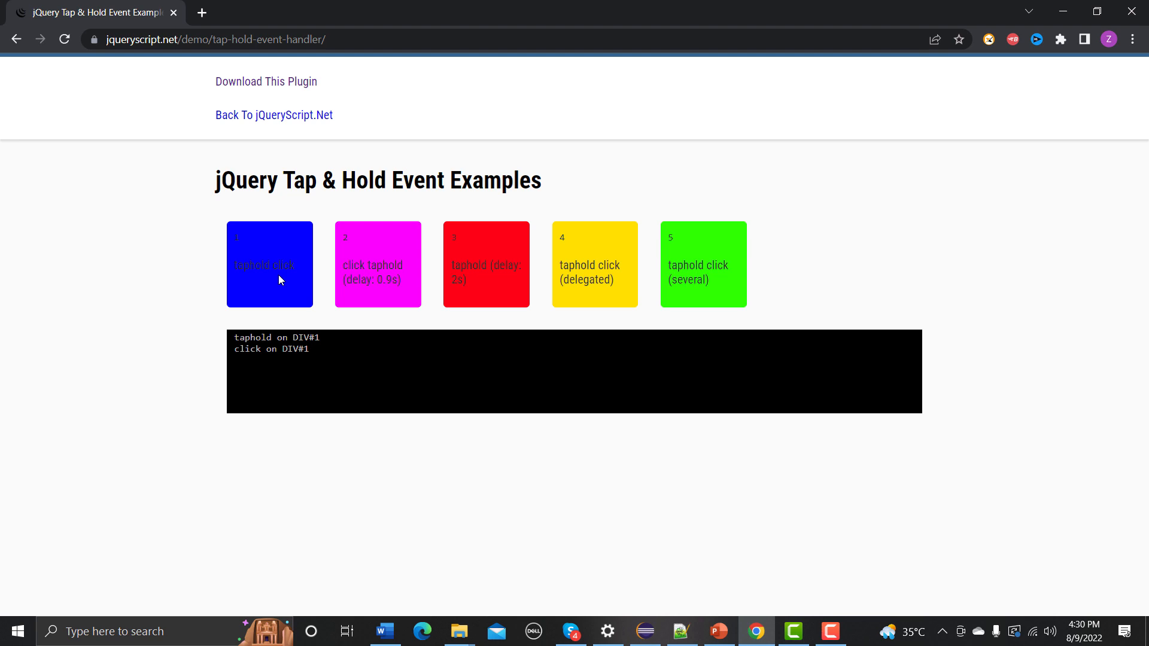
pyautogui.moveTo(647, 589)
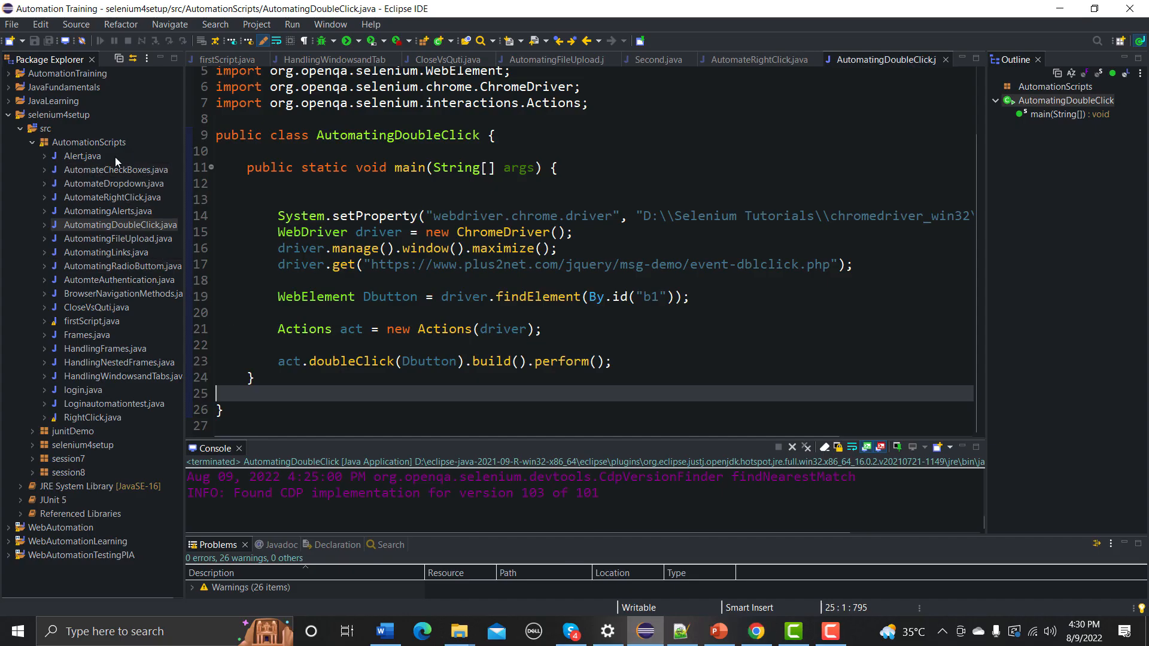
# Create a ClickAndHold class in AutomationScripts, then return to the AutomatingDoubleClick editor.
pyautogui.rightClick(90, 142)
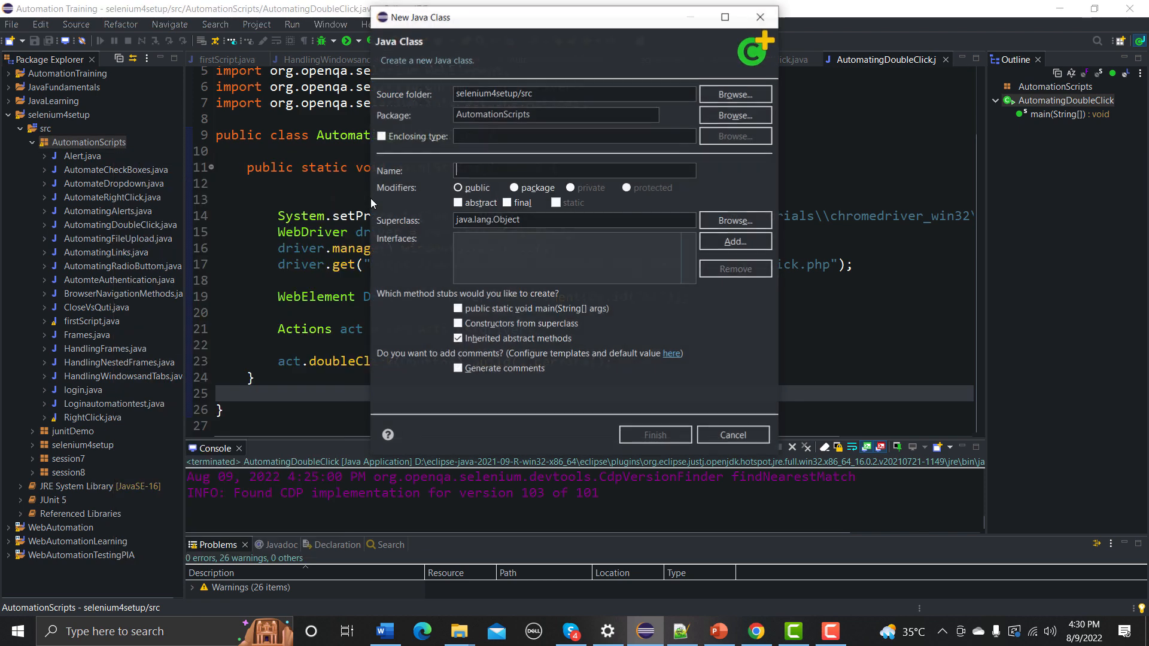
pyautogui.write('Cl')
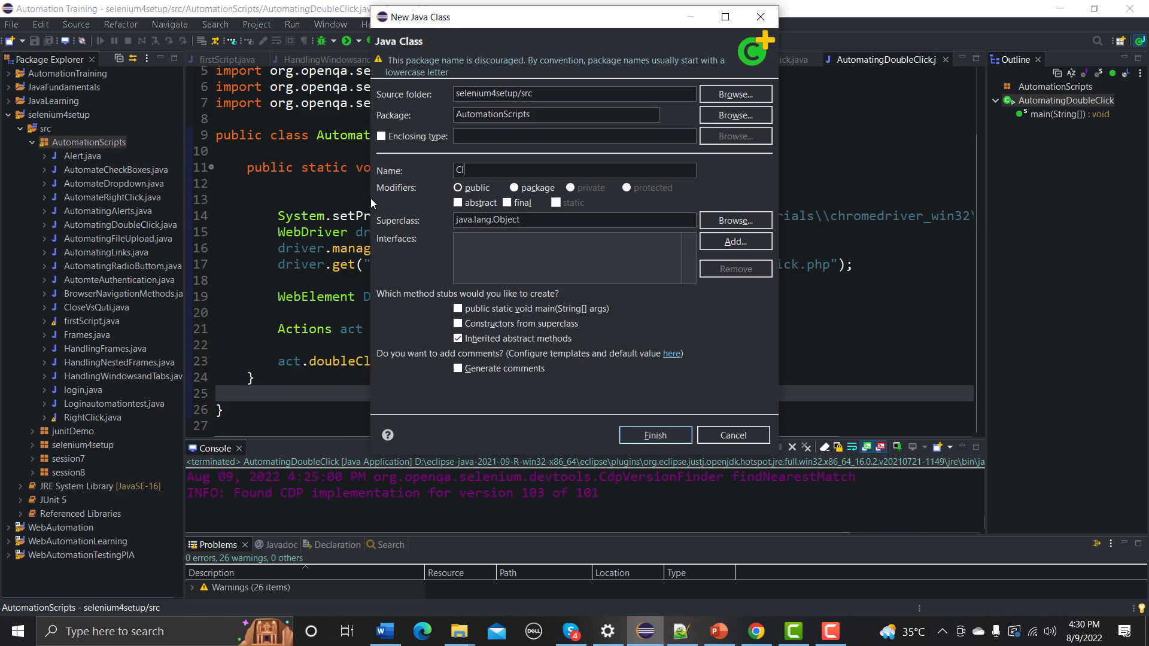
pyautogui.write('lickAn')
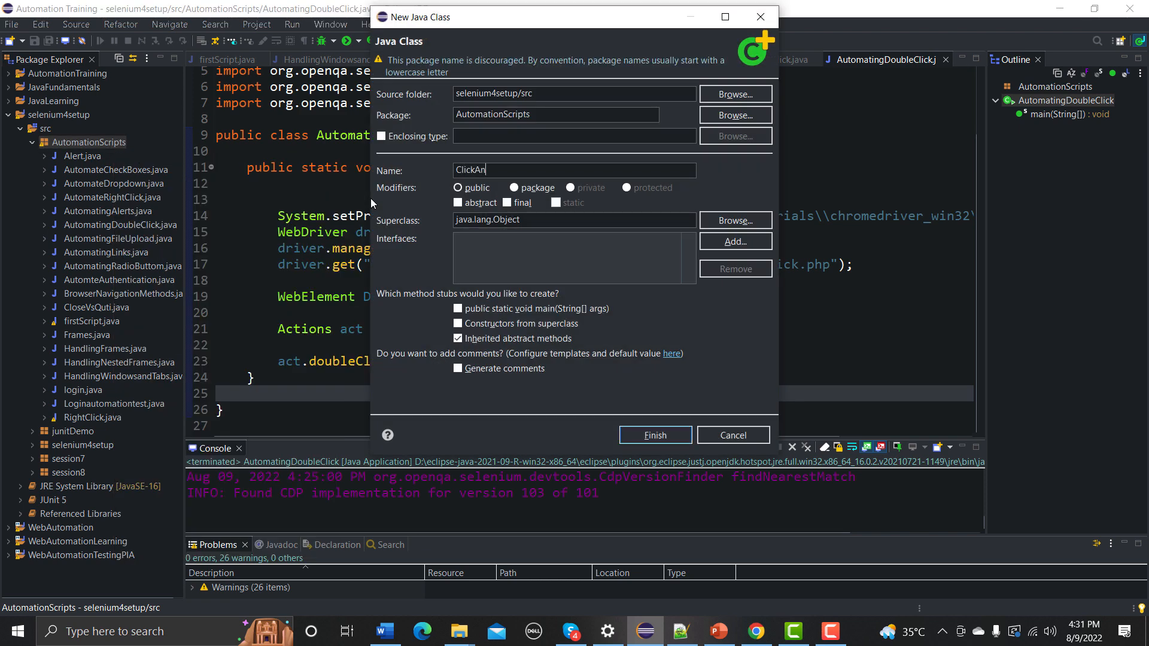
pyautogui.write('dHold')
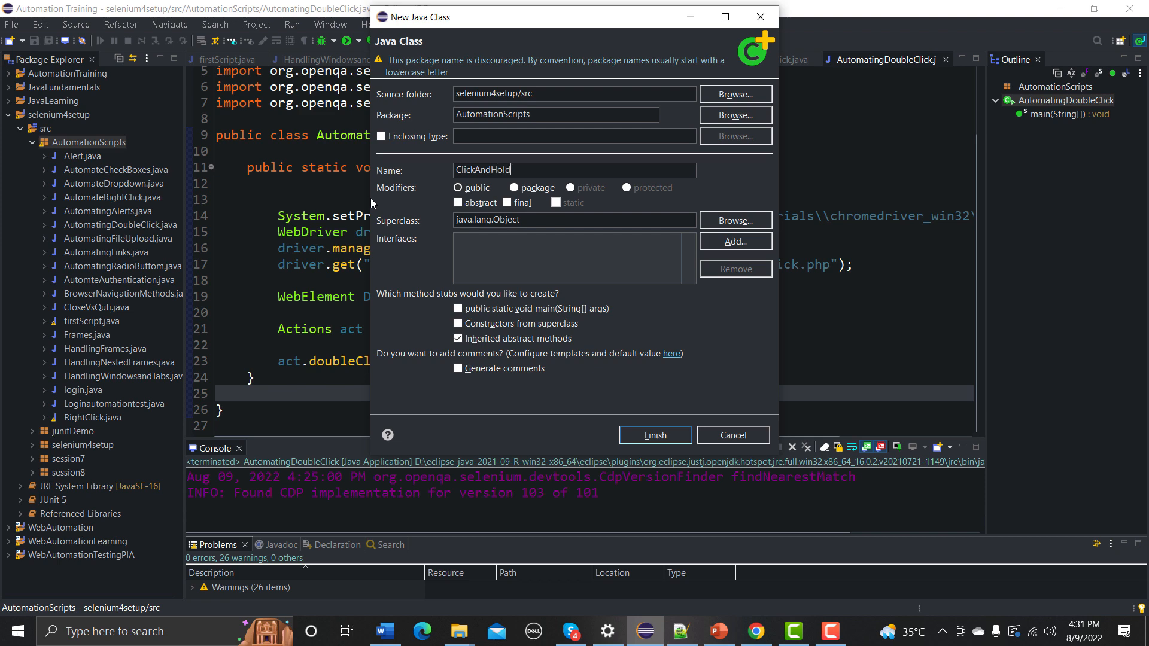
pyautogui.moveTo(524, 306)
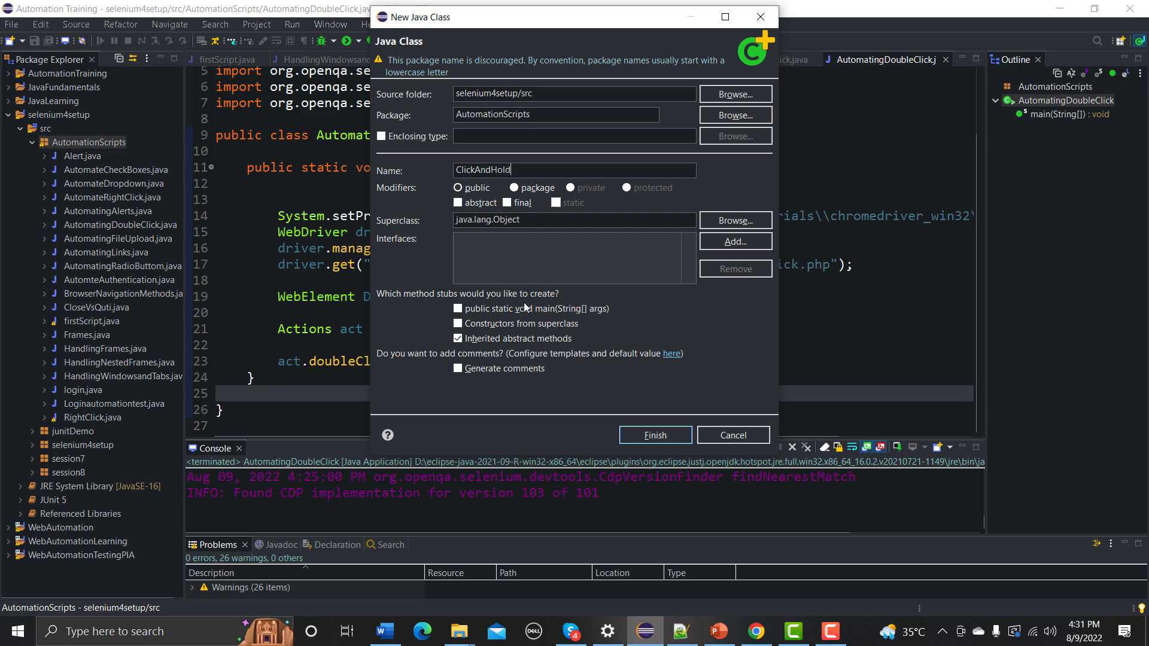
pyautogui.click(655, 435)
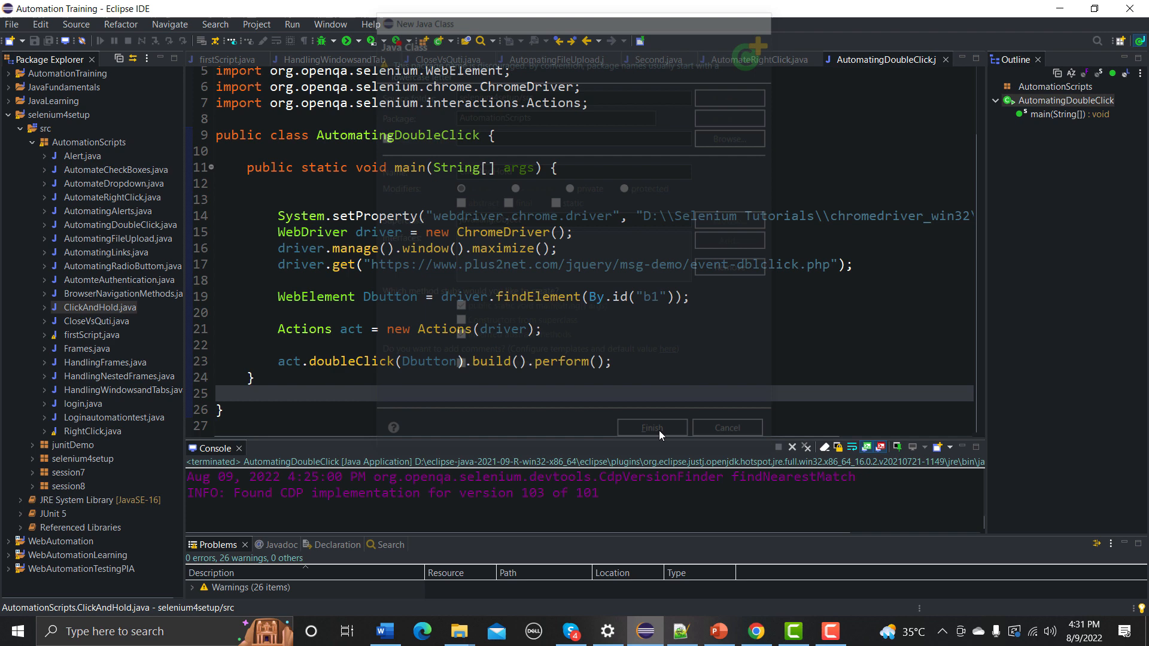
pyautogui.click(728, 427)
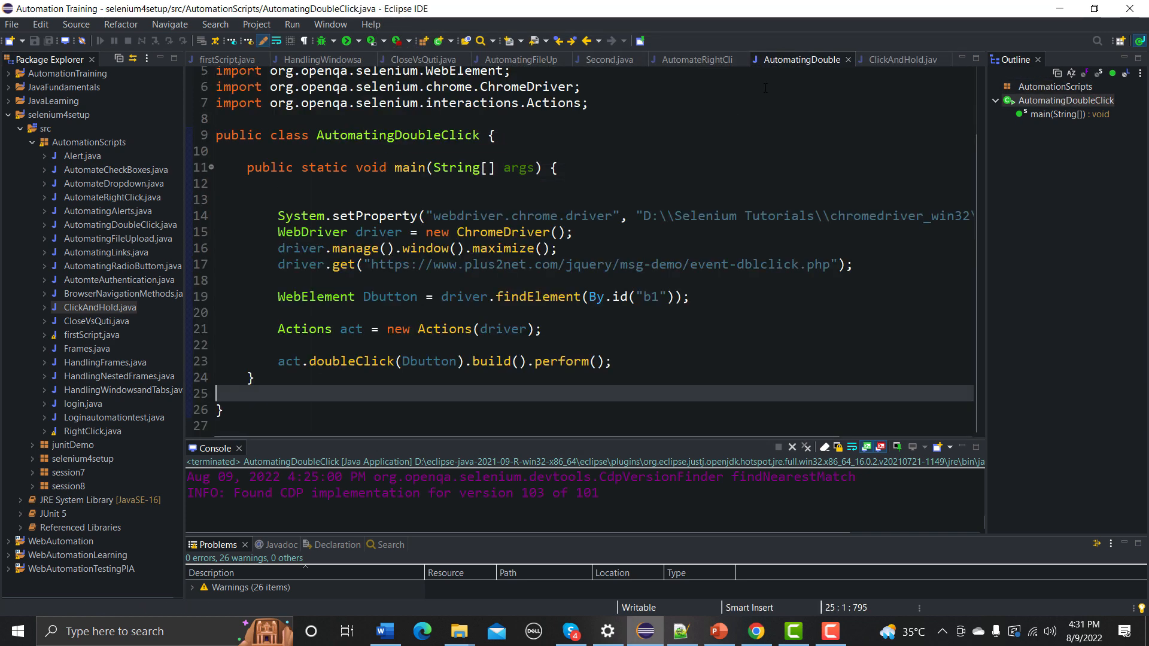
# Reuse the Chrome driver setup lines in ClickAndHold's main, pointing driver.get at the tap-hold demo URL.
pyautogui.moveTo(277, 215); pyautogui.dragTo(726, 264)
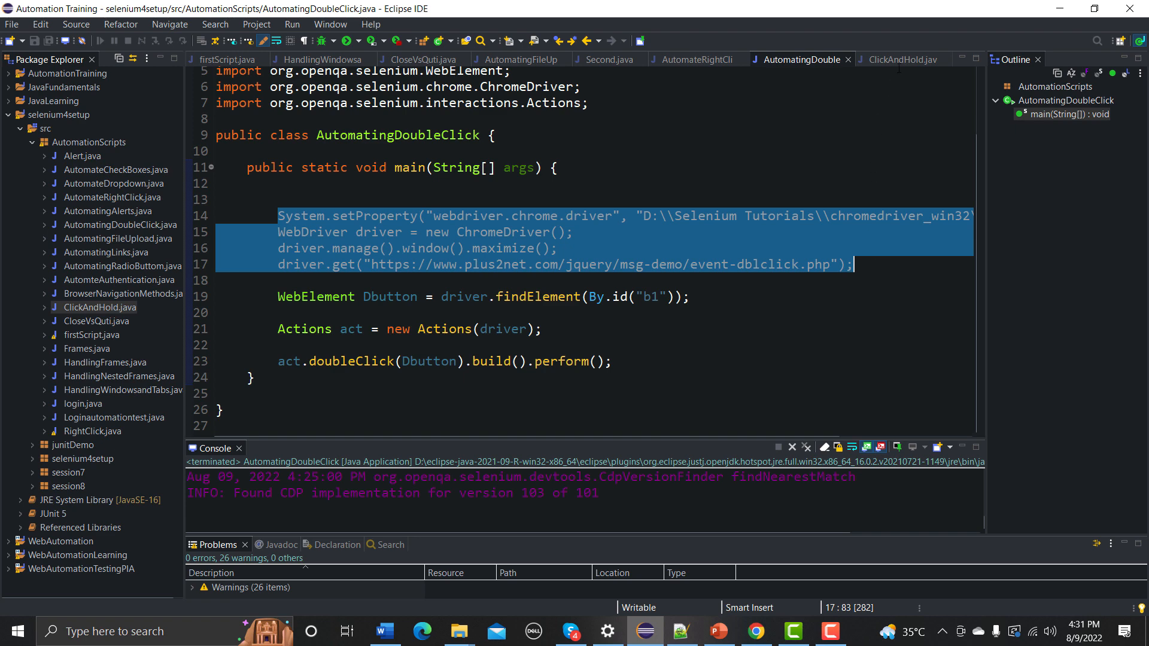
pyautogui.click(902, 59)
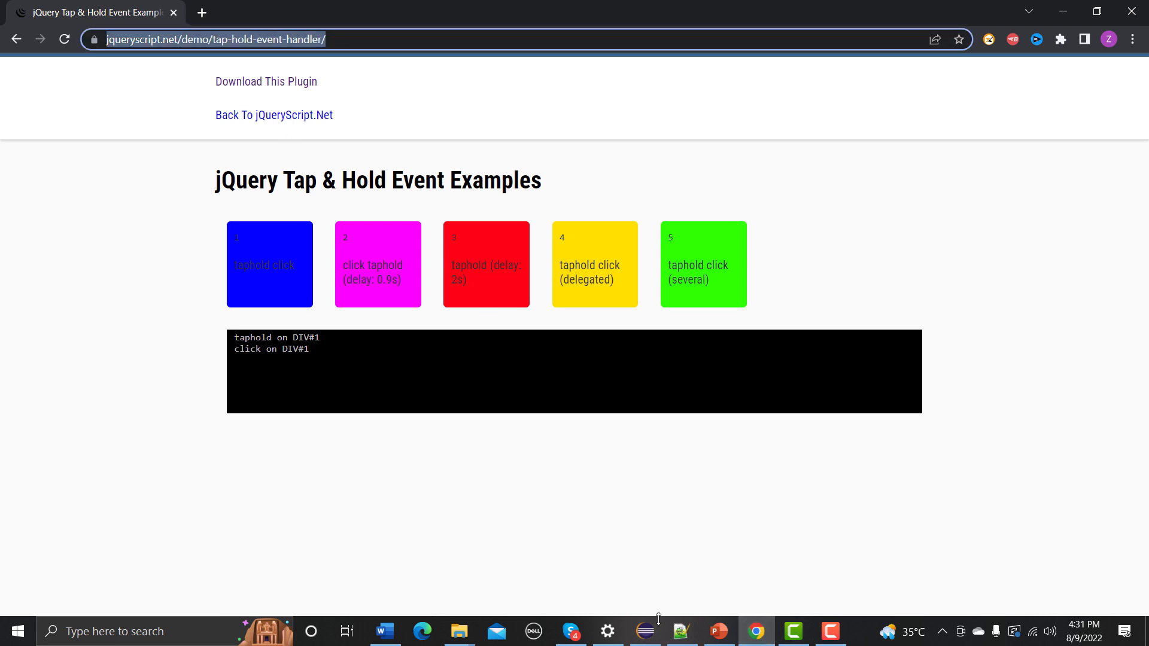
pyautogui.click(644, 632)
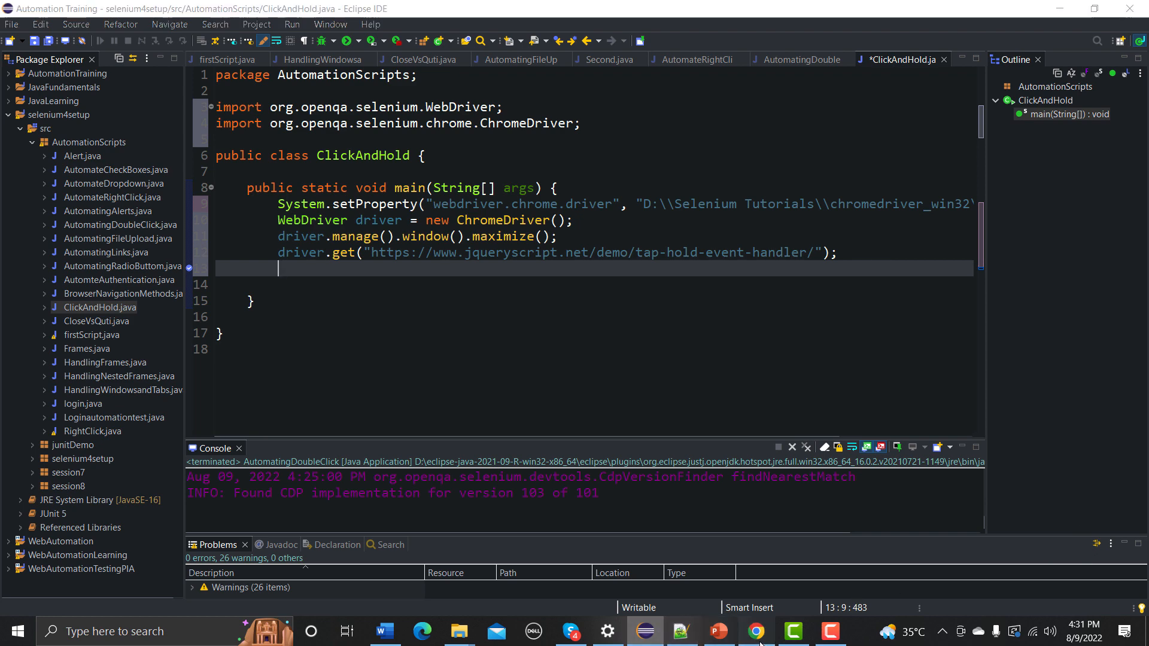
pyautogui.click(756, 631)
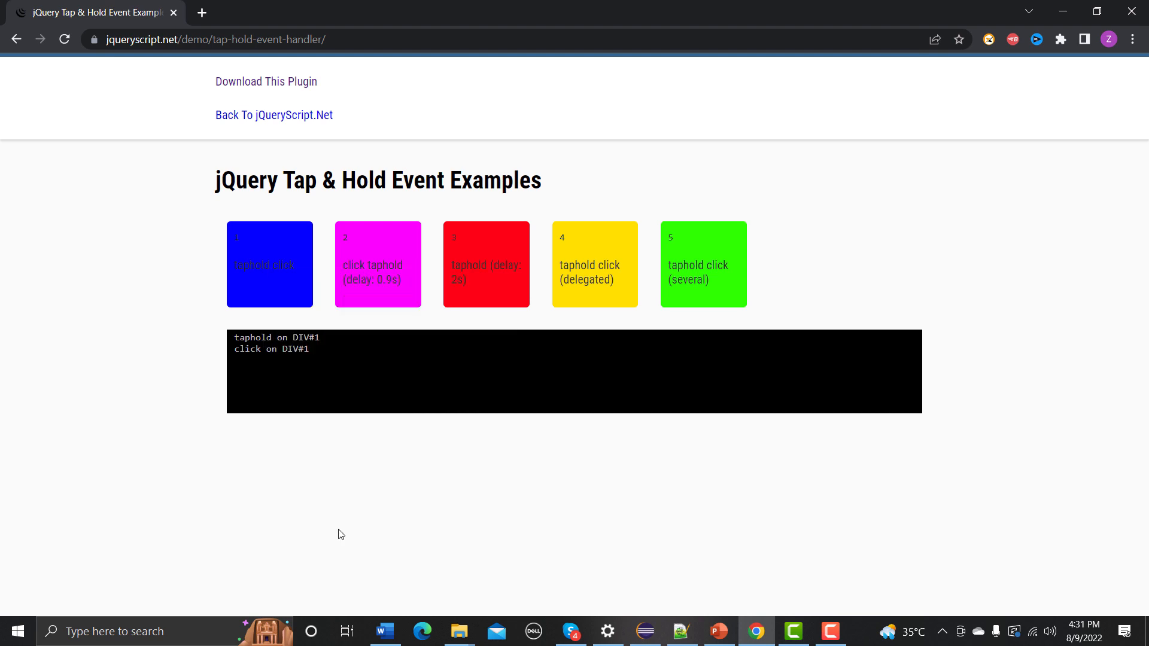
# Inspect box 1 in DevTools to confirm its element id is 1.
pyautogui.press('F12')
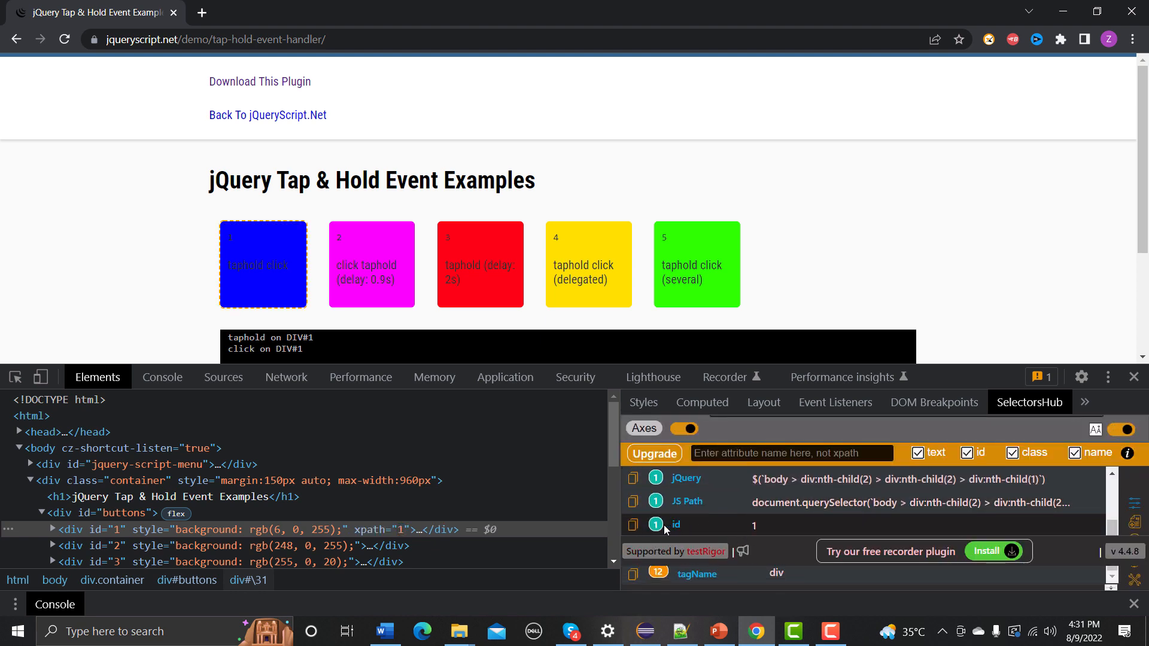
pyautogui.moveTo(632, 524)
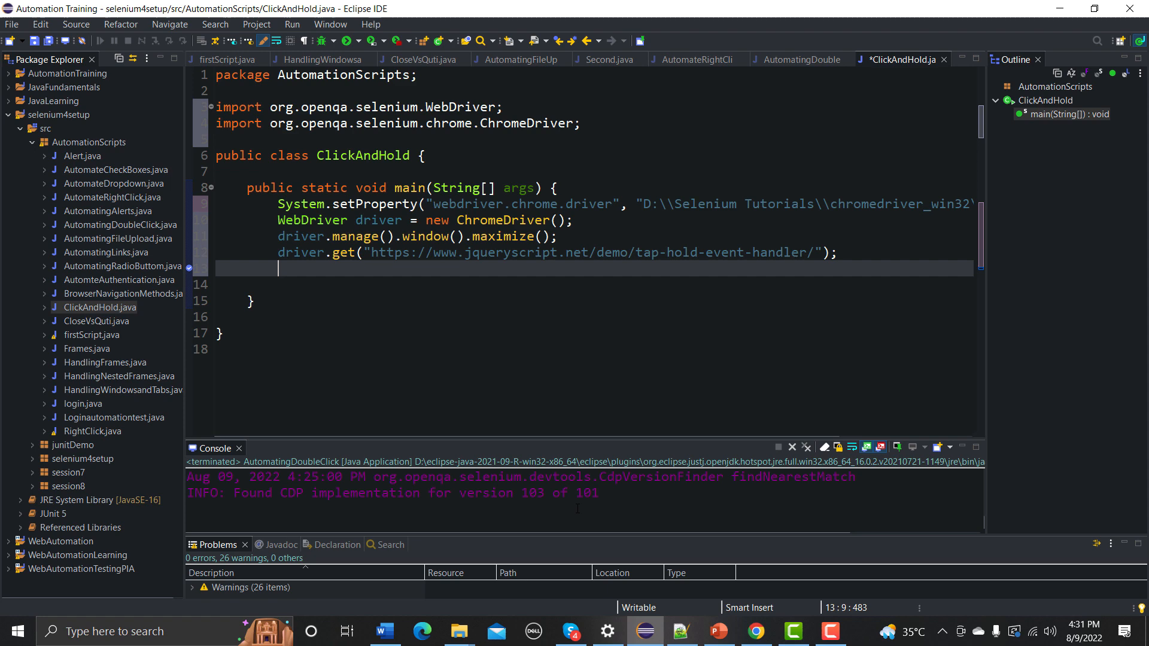
# Declare WebElement clickAndHold = driver.findElement(By.id("1")).
pyautogui.write('driver.findElement(null')
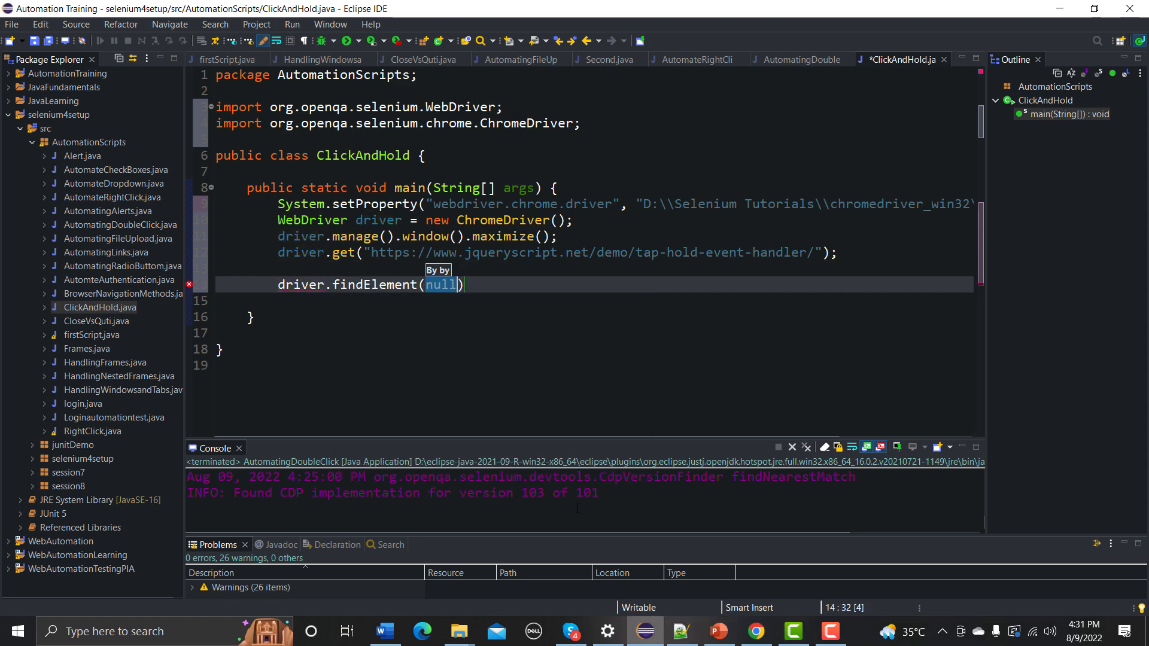
pyautogui.write('By.id(')
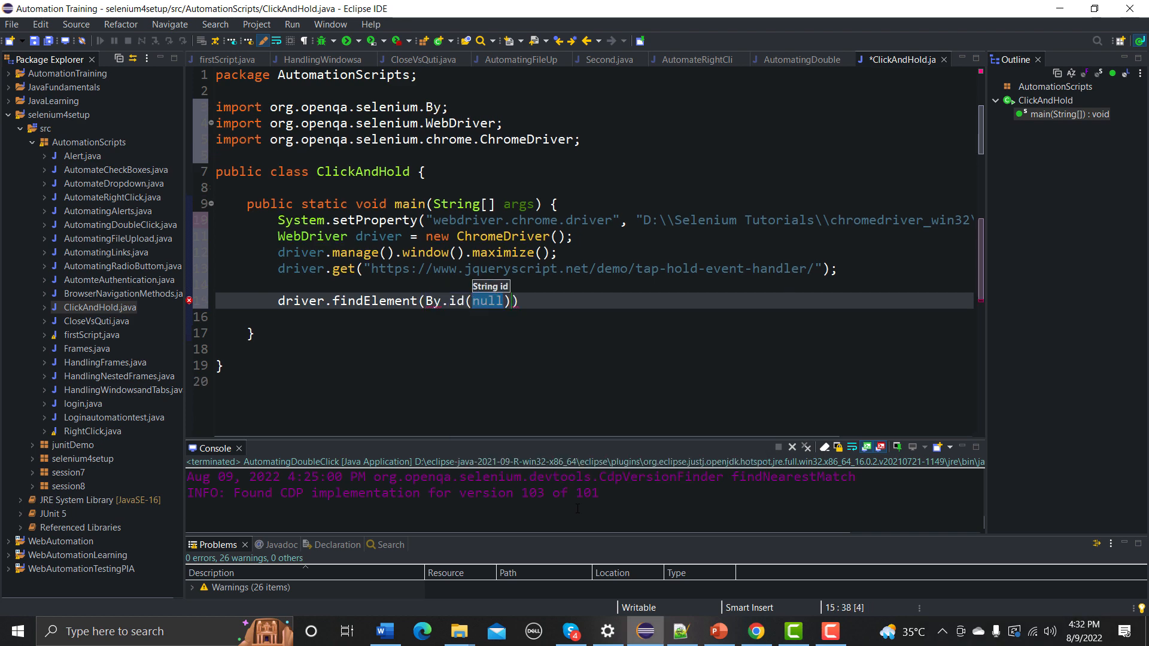
pyautogui.write('"1"')
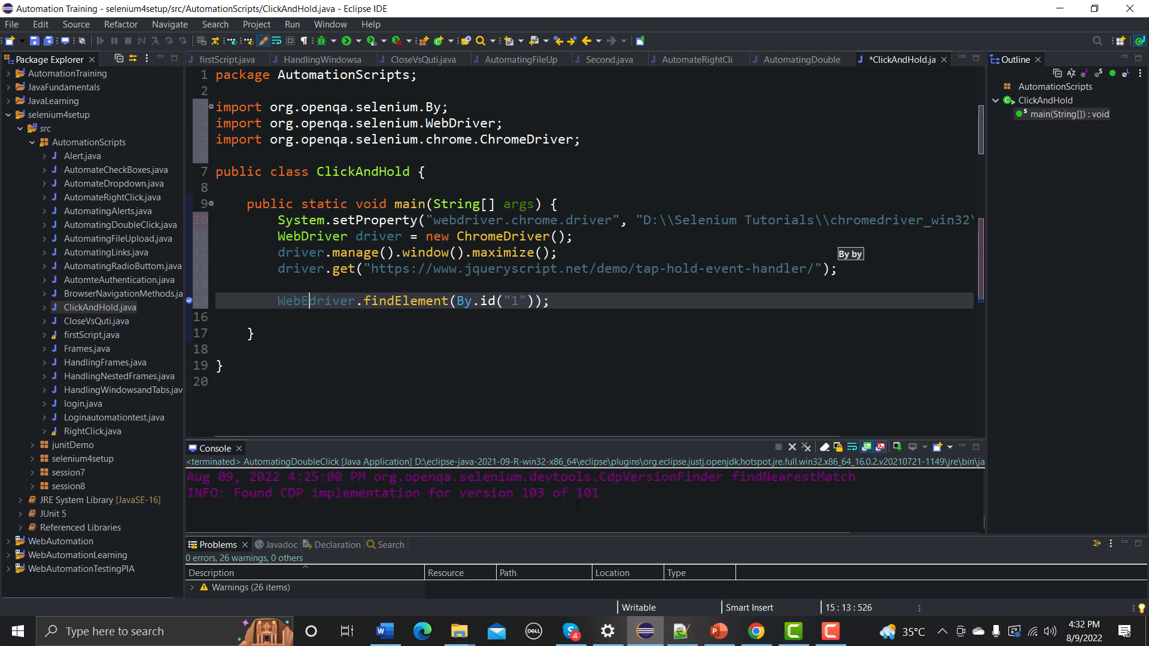
pyautogui.write('lement')
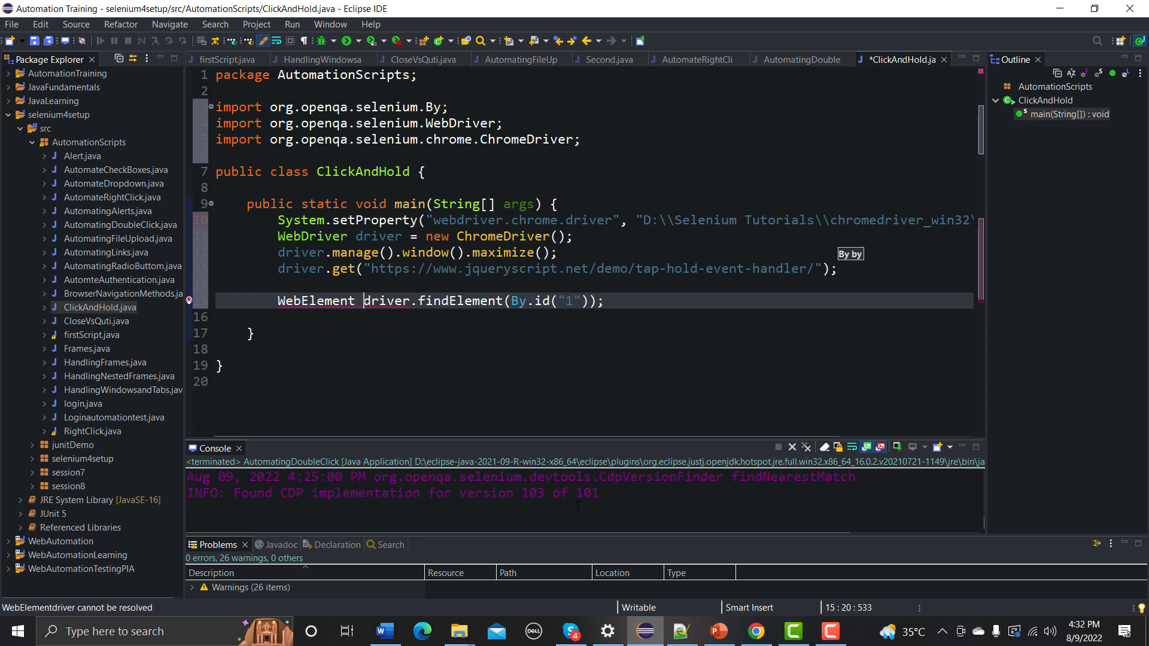
pyautogui.write('Click')
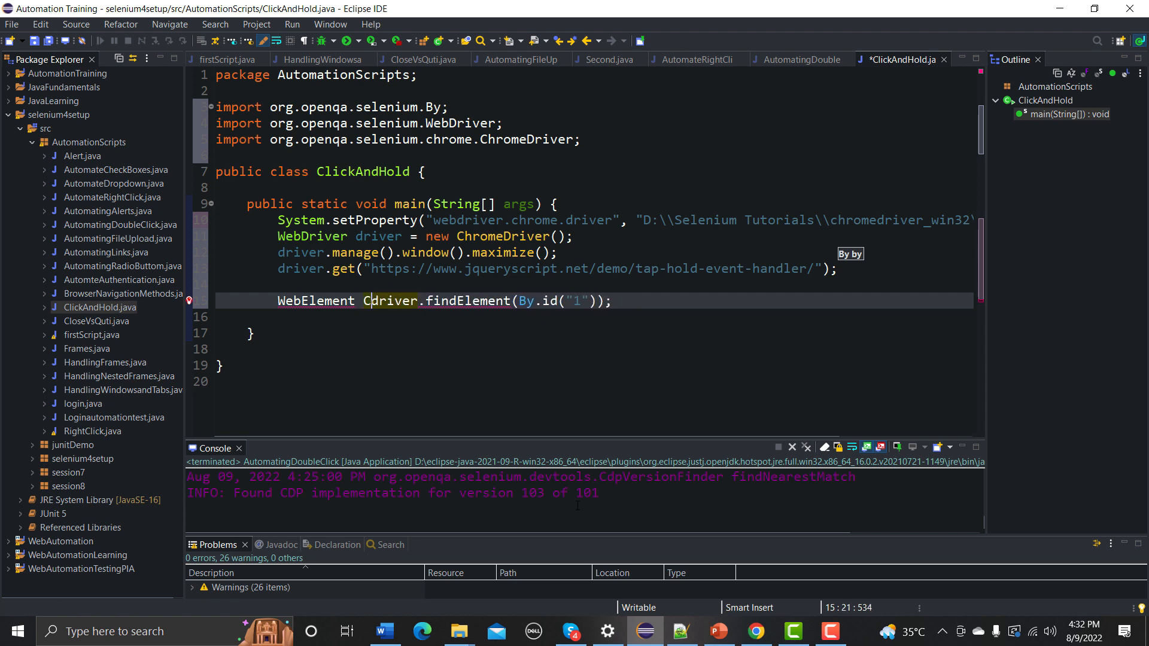
pyautogui.write('lickA')
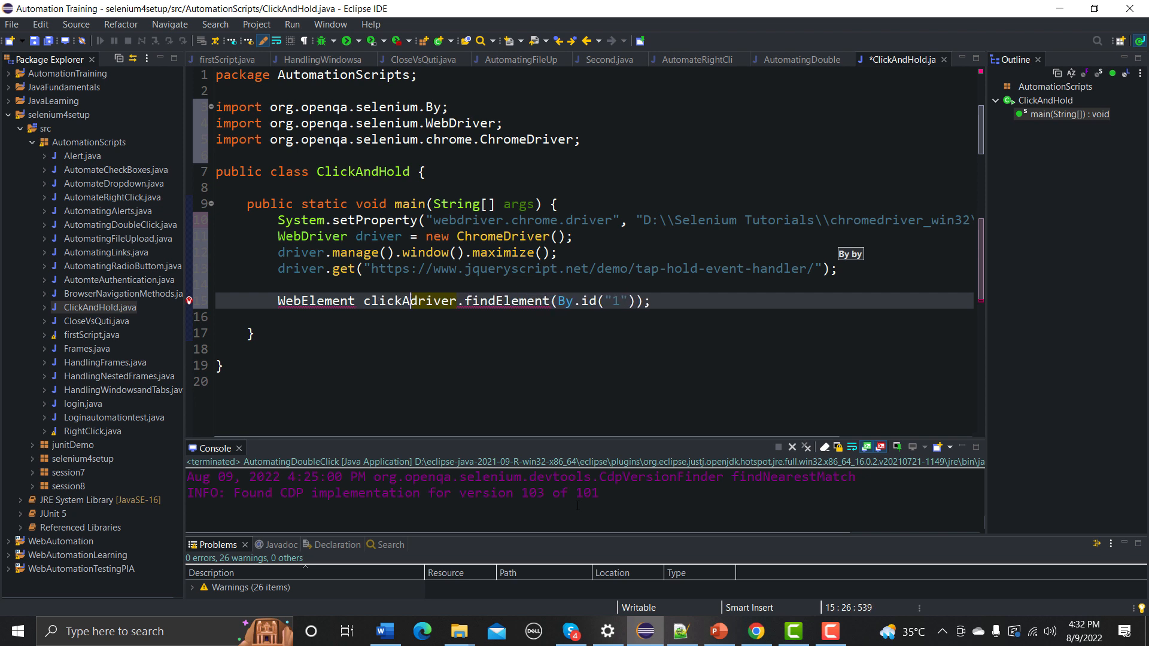
pyautogui.write('ndHold')
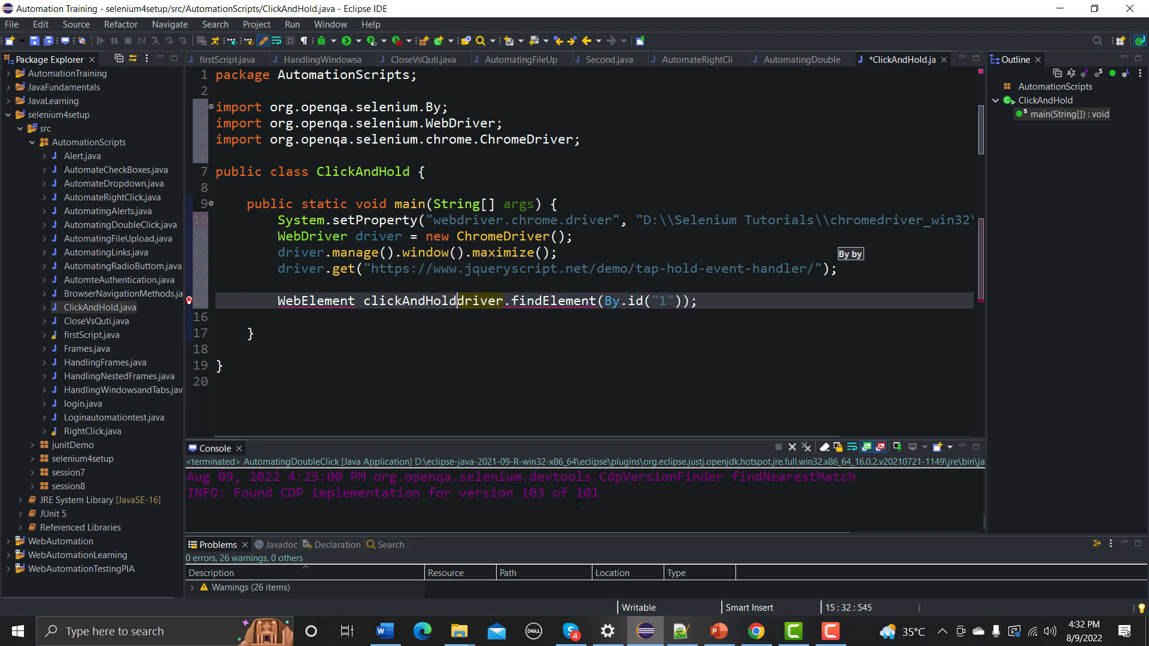
pyautogui.write('=')
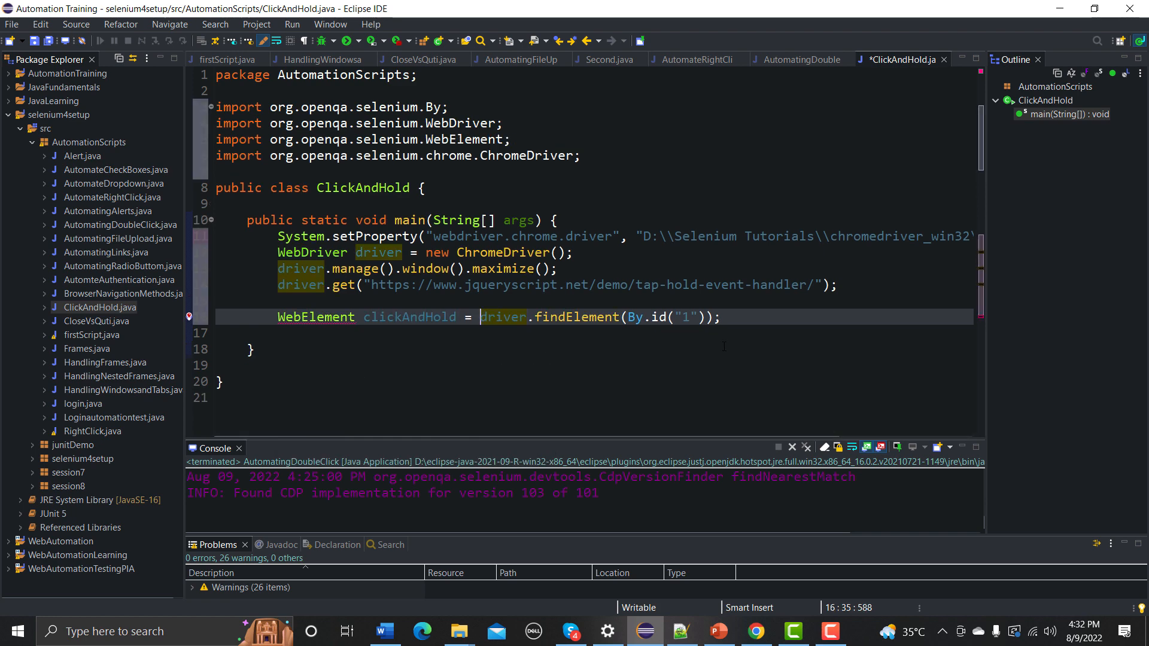
# Add 'Actions act = new Actions(driver);' with org.openqa.selenium.interactions.Actions imported.
pyautogui.click(752, 316)
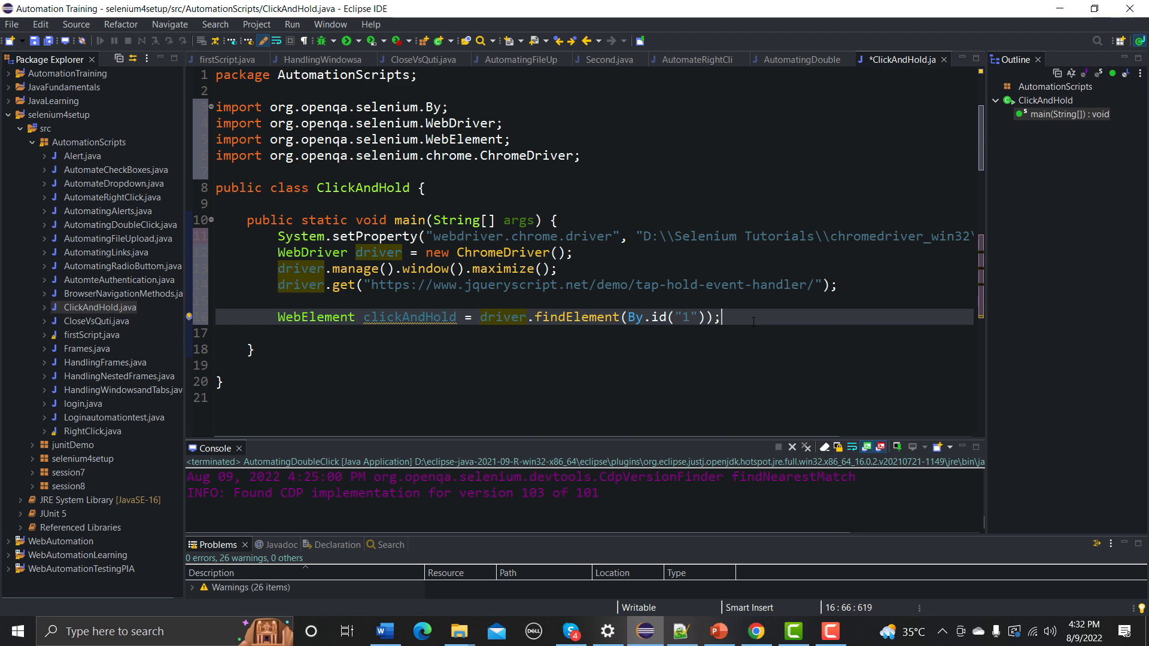
pyautogui.write('Actions act =')
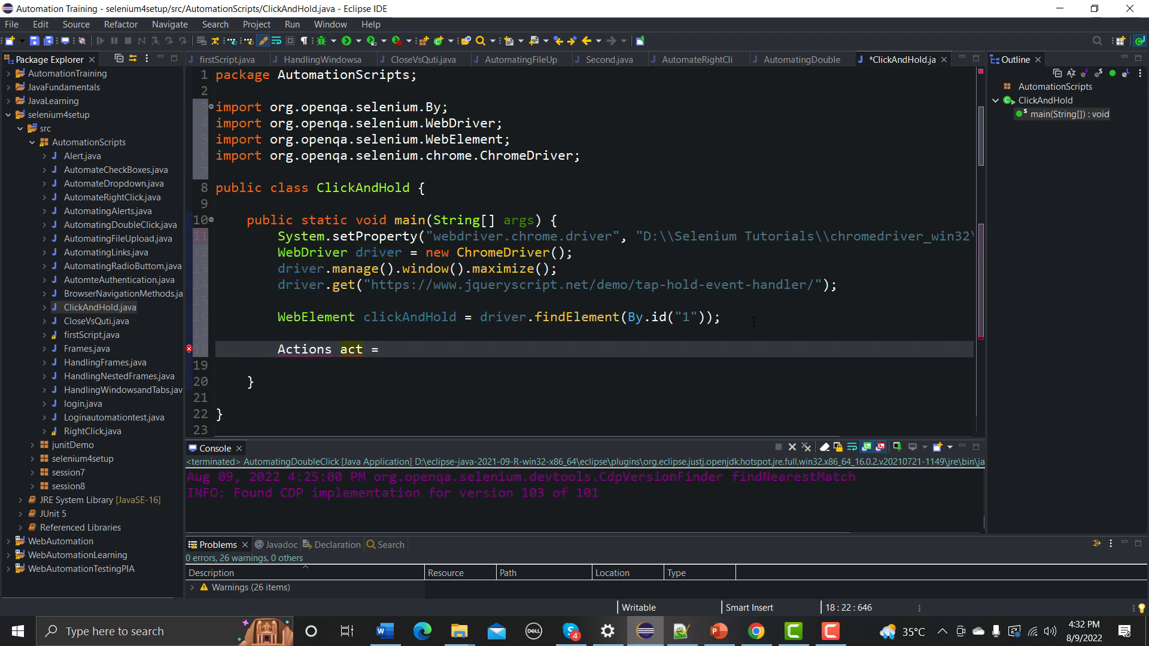
pyautogui.write('new')
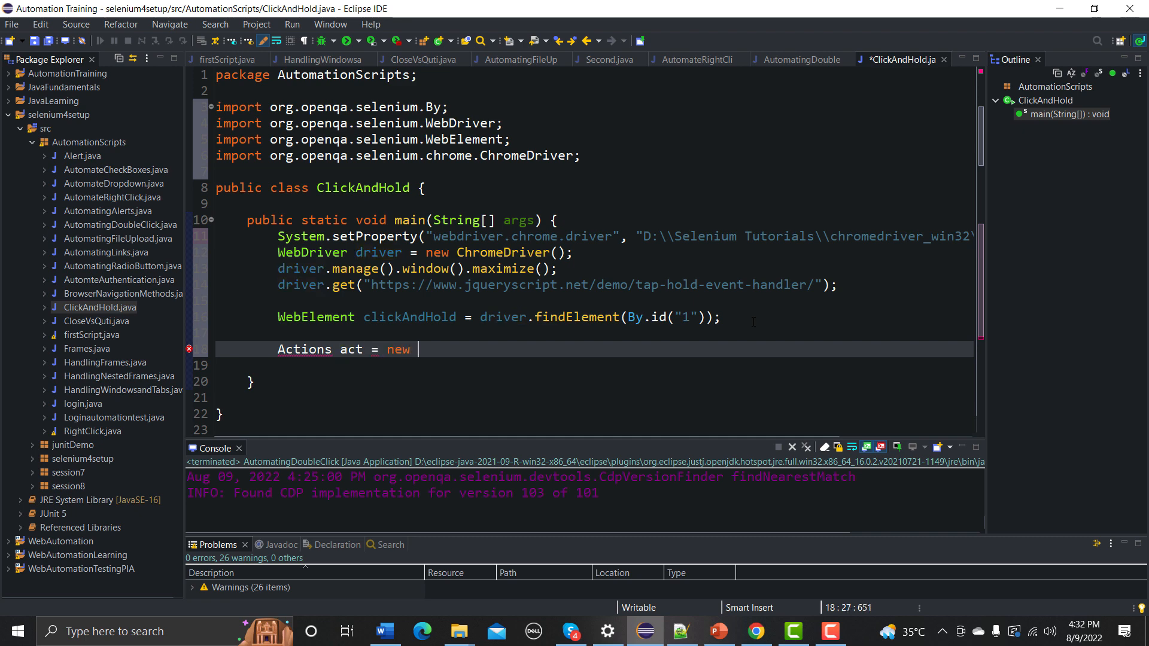
pyautogui.write('Actions')
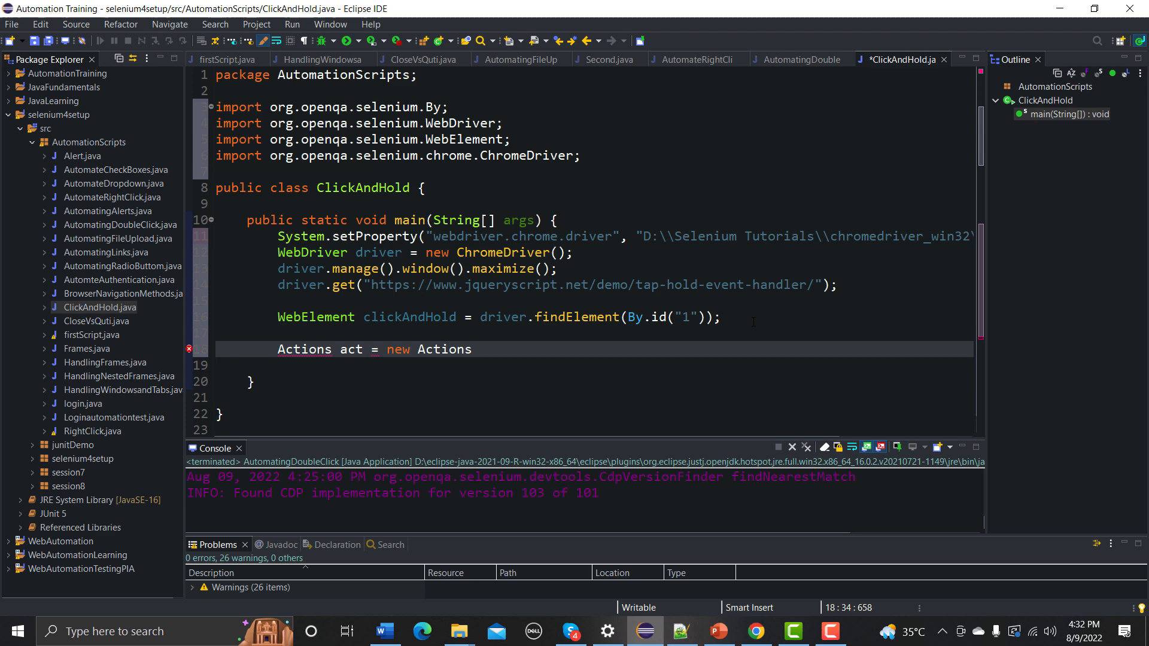
pyautogui.write('()')
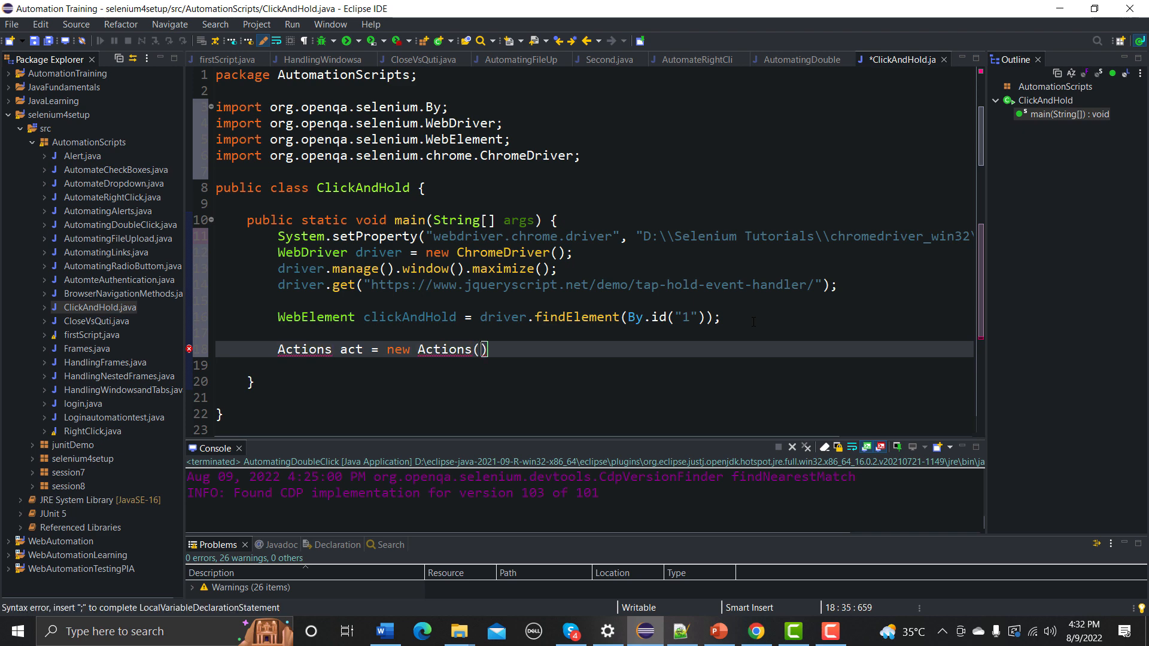
pyautogui.write(';')
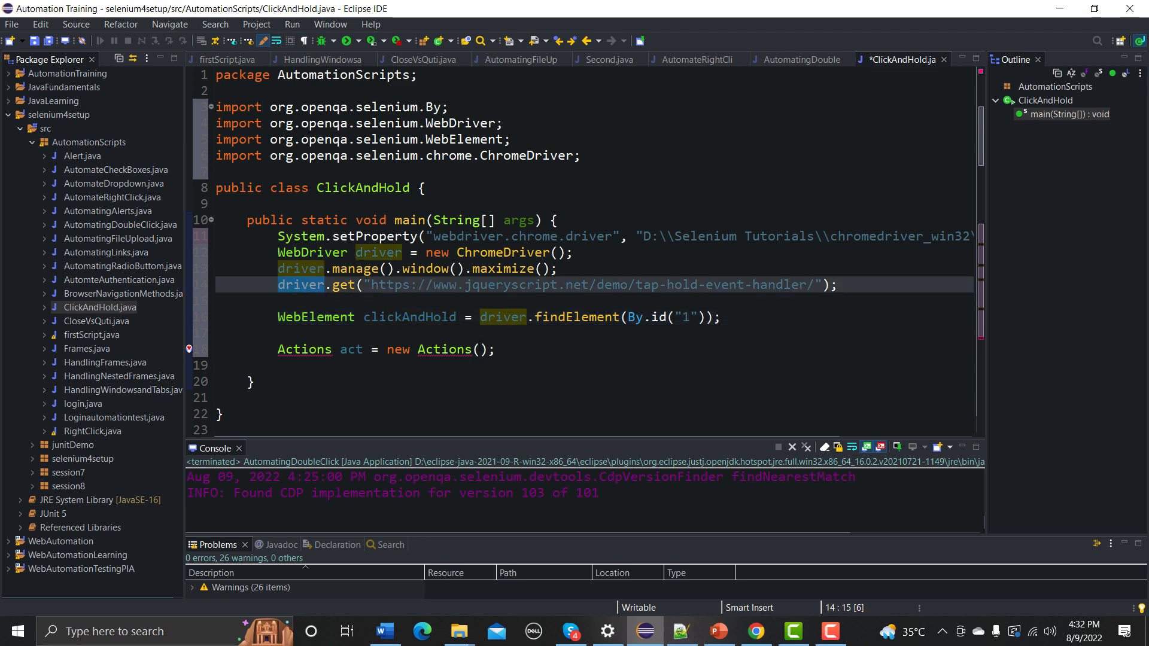
pyautogui.write('driver')
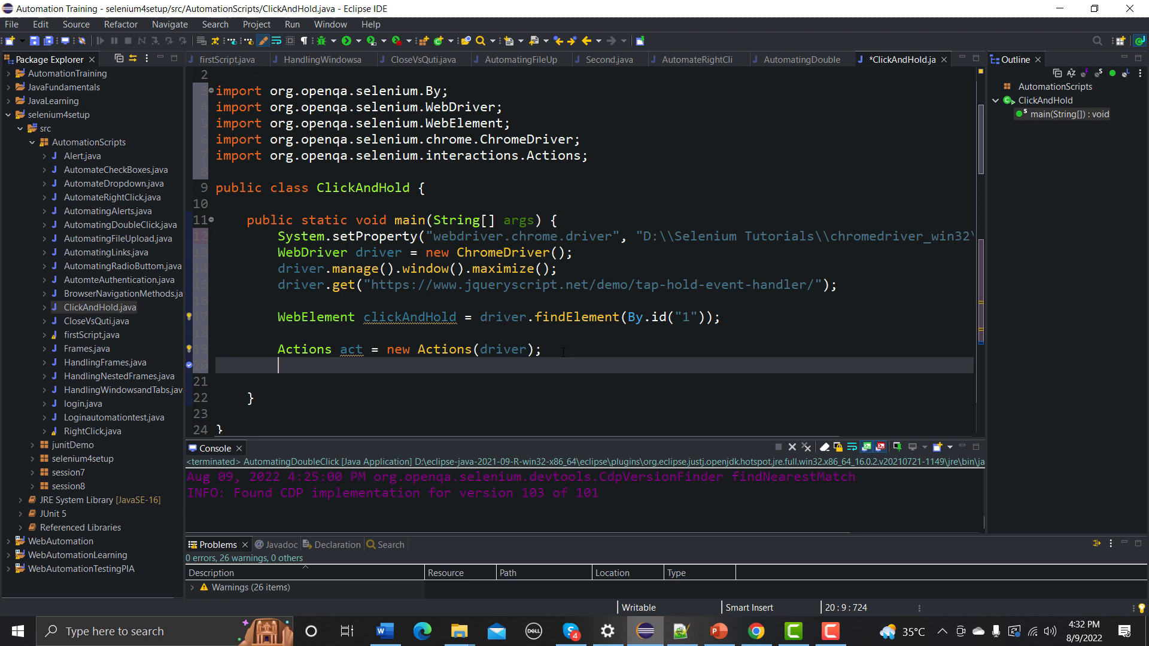
# Write 'act.clickAndHold(clickAndHold).build().perform();', save, and run ClickAndHold as a Java application.
pyautogui.write('act.clickAndHold(')
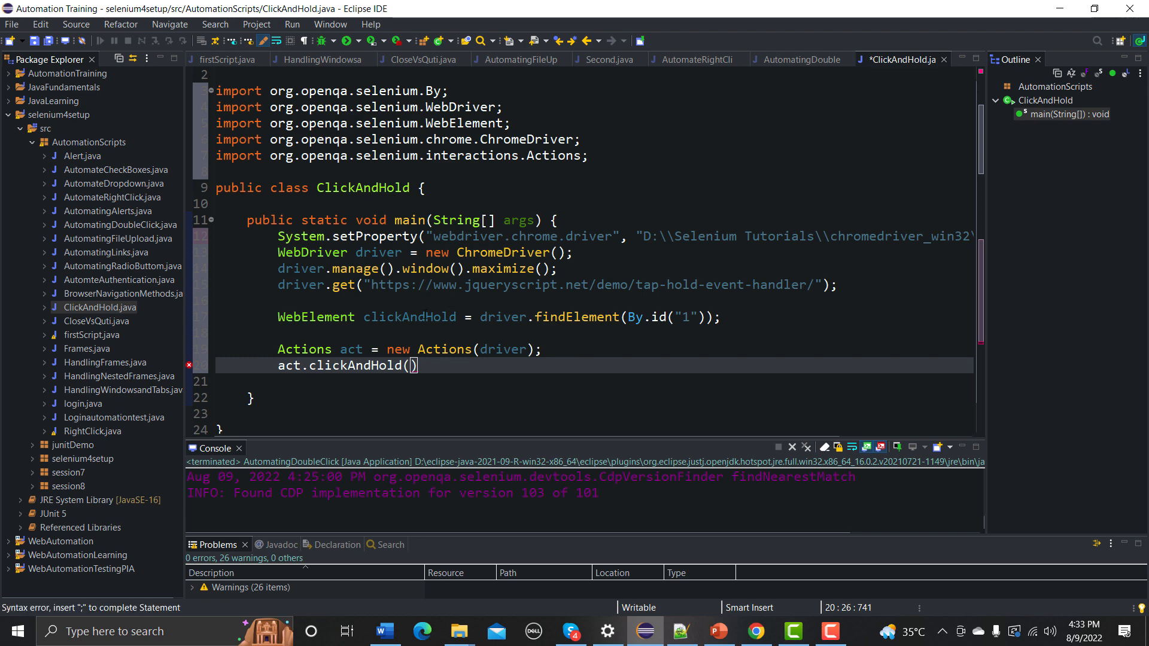
pyautogui.doubleClick(409, 315)
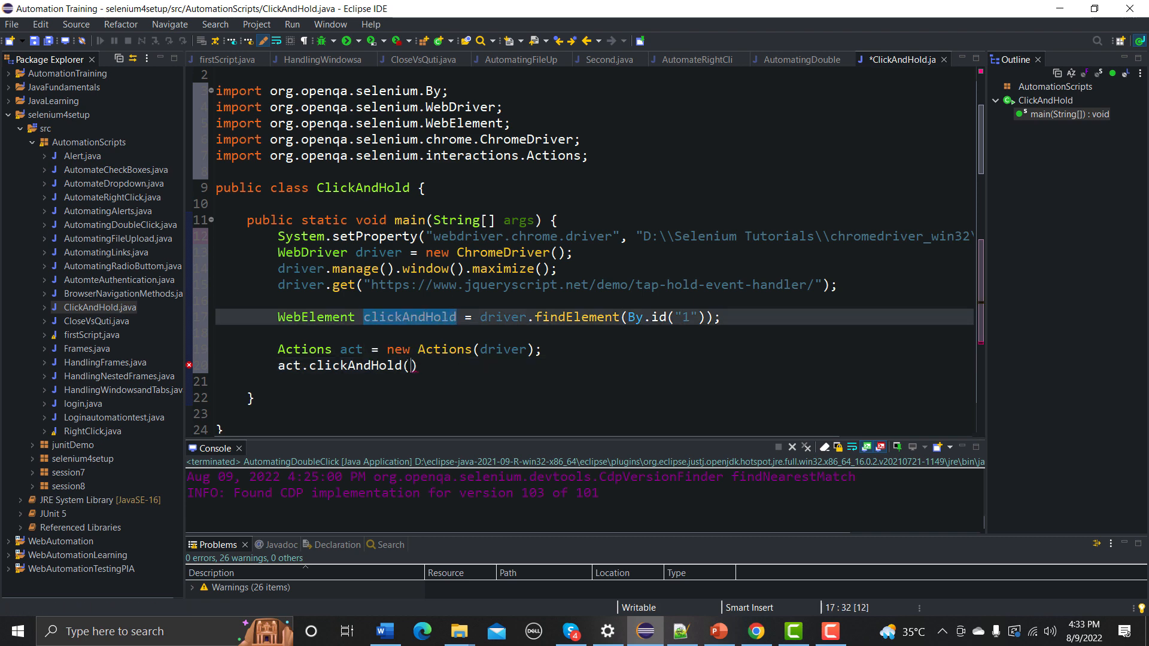
pyautogui.write('clickAndHold')
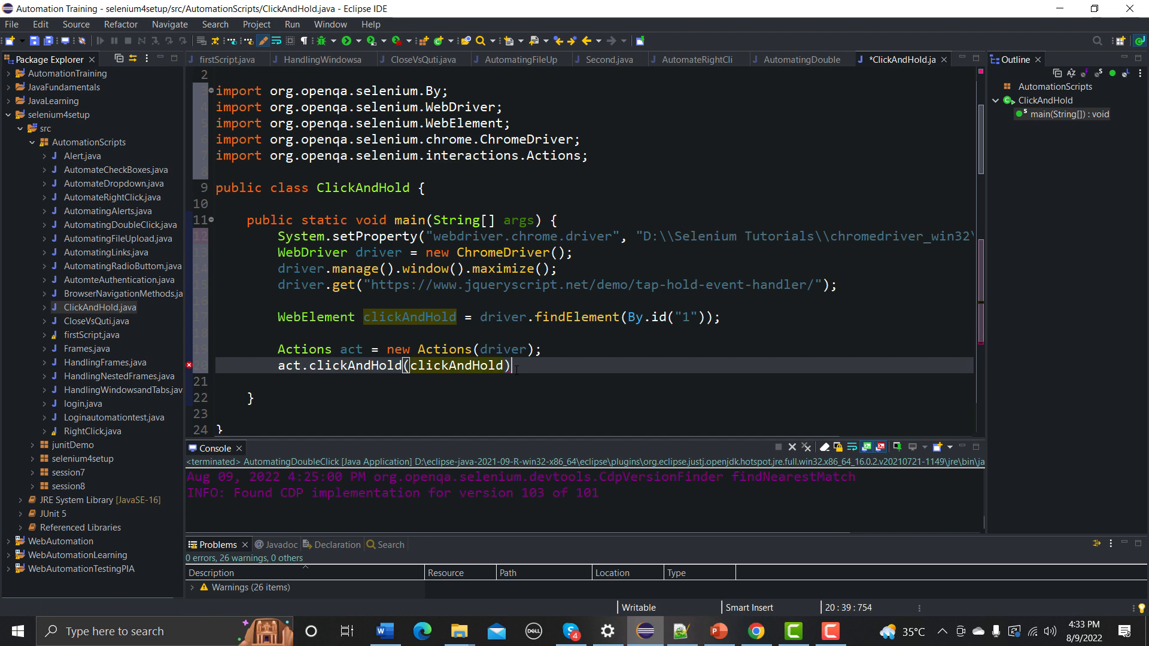
pyautogui.write('.build()')
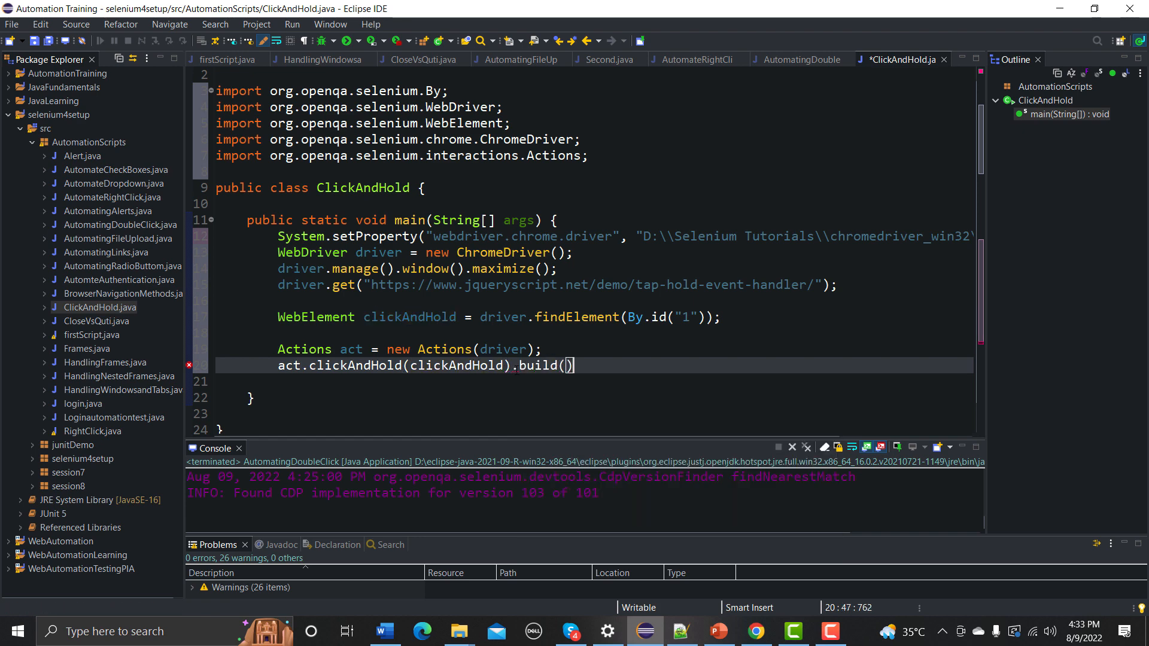
pyautogui.write('.perform(')
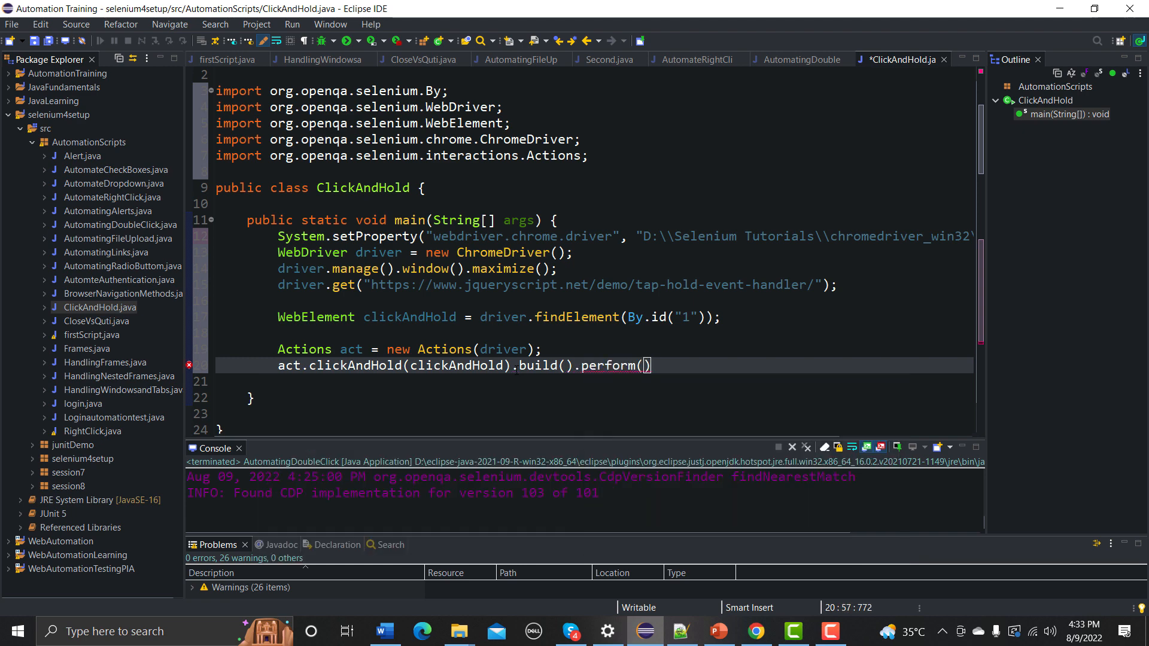
pyautogui.write(';')
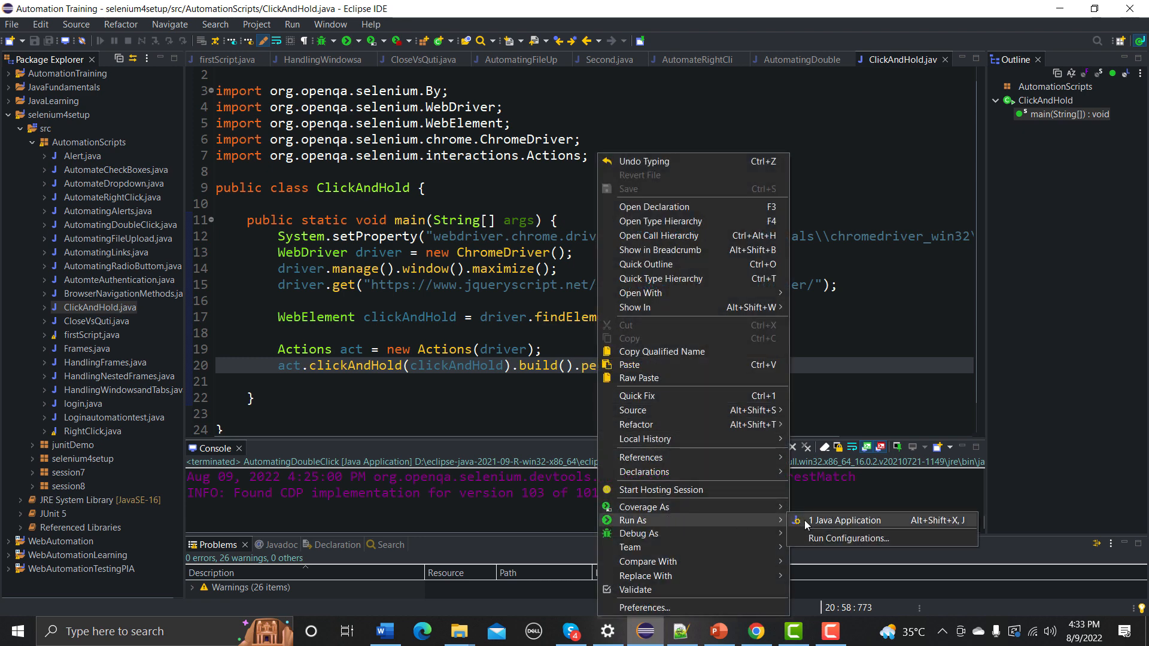
pyautogui.click(845, 520)
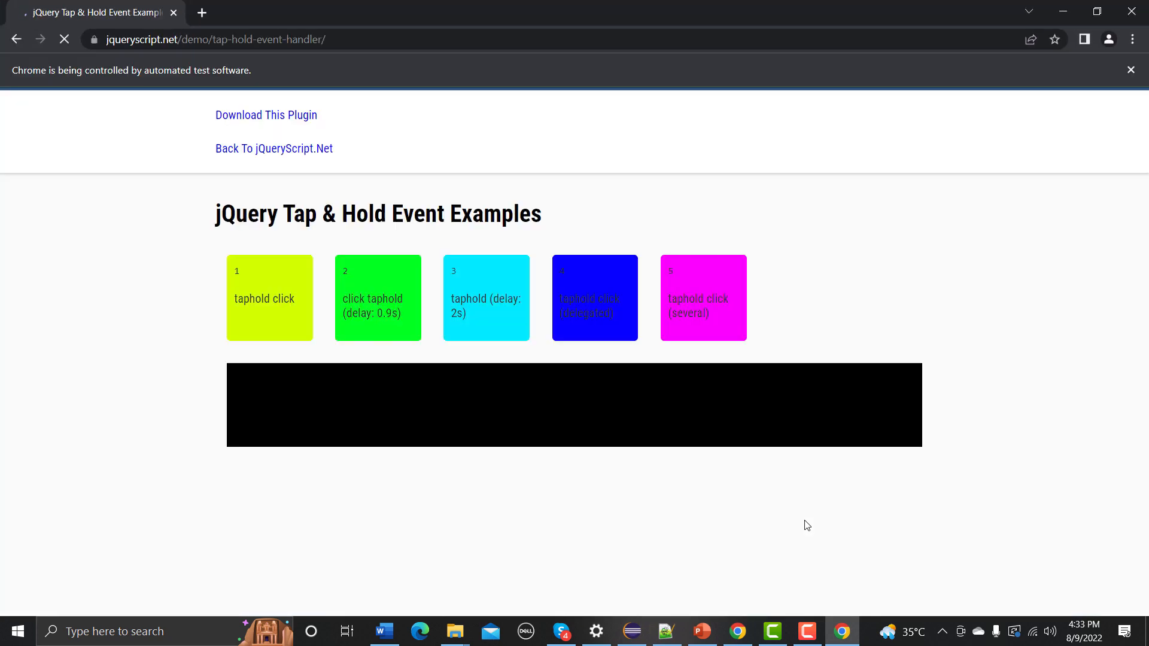
# Watch the automated run log a taphold on DIV#1, then return to Eclipse.
pyautogui.click(269, 297)
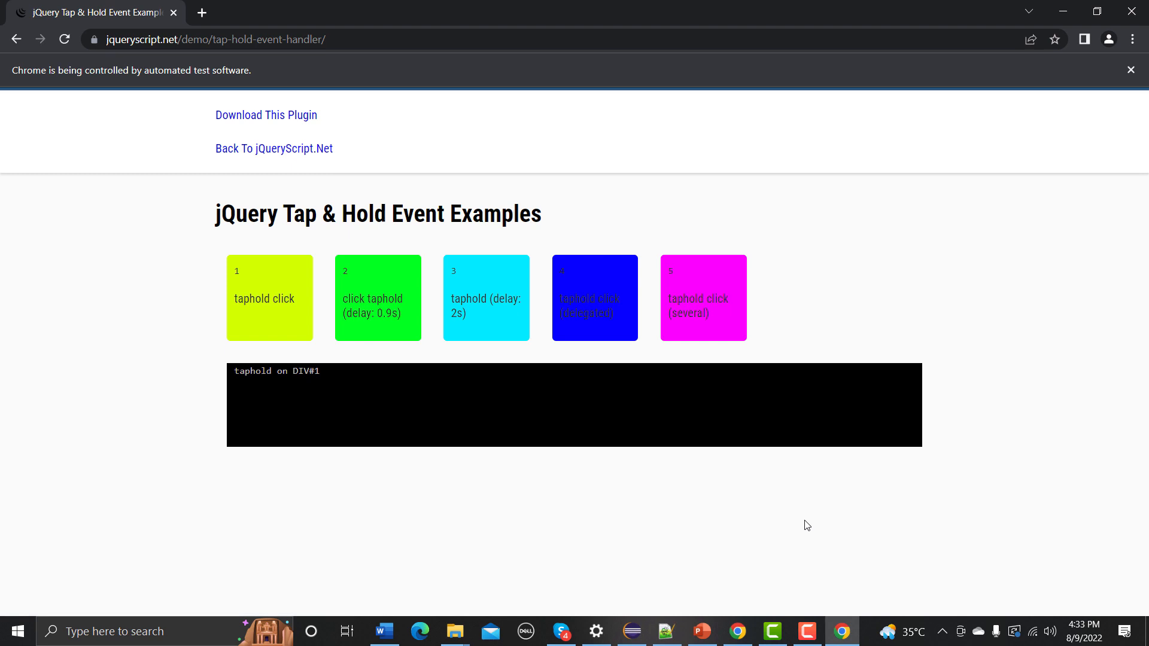
pyautogui.moveTo(789, 550)
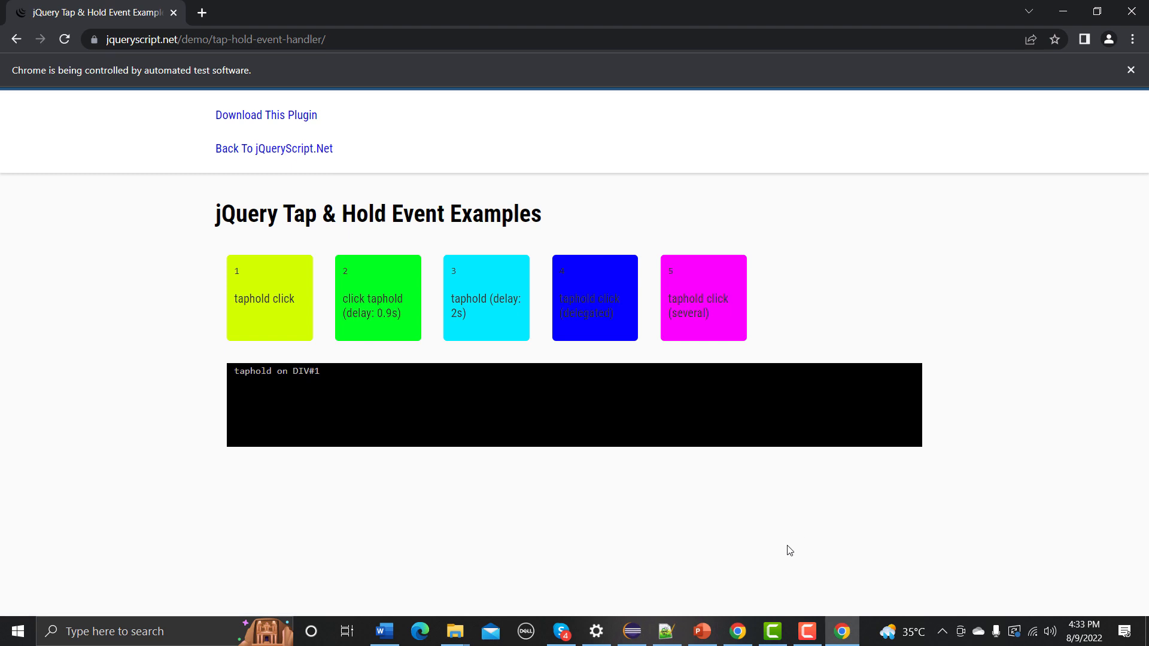
pyautogui.click(631, 631)
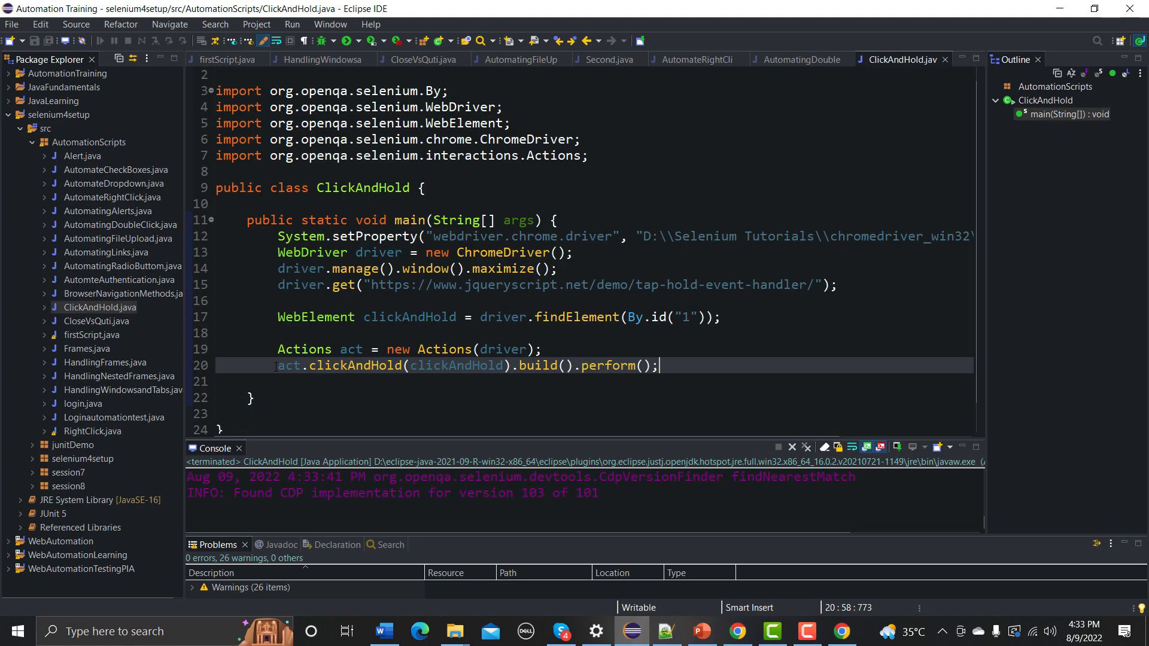
# Comment out the clickAndHold line, add a trial 'act.click();', then comment the lookup, Actions and click lines.
pyautogui.write('//')
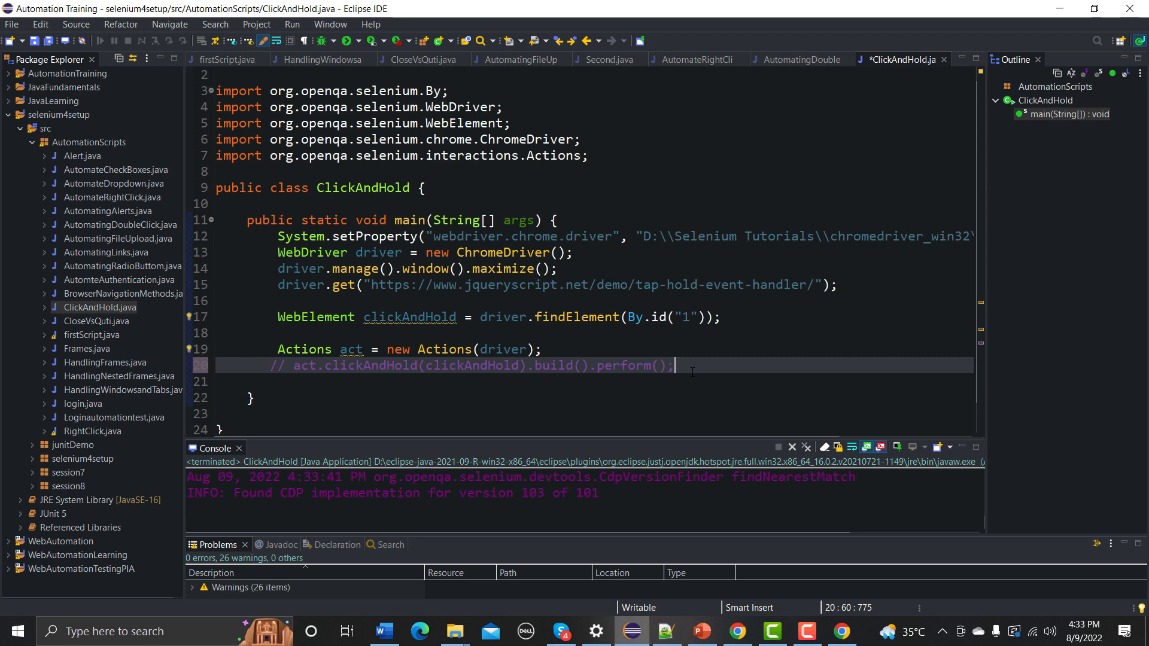
pyautogui.write('act')
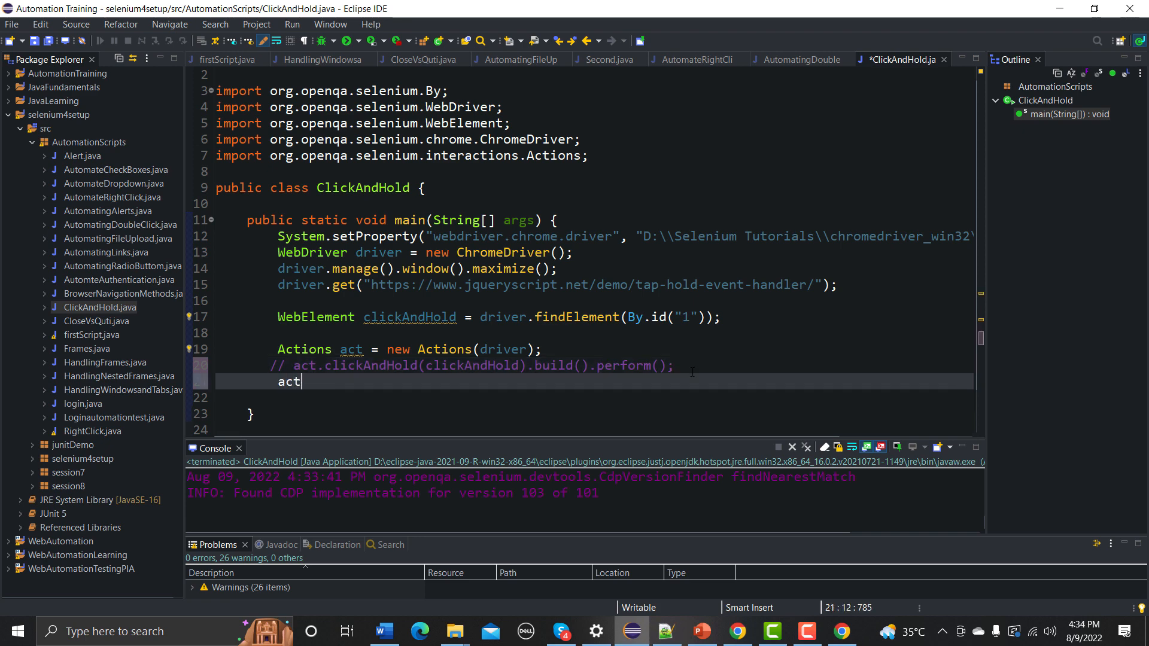
pyautogui.write('.')
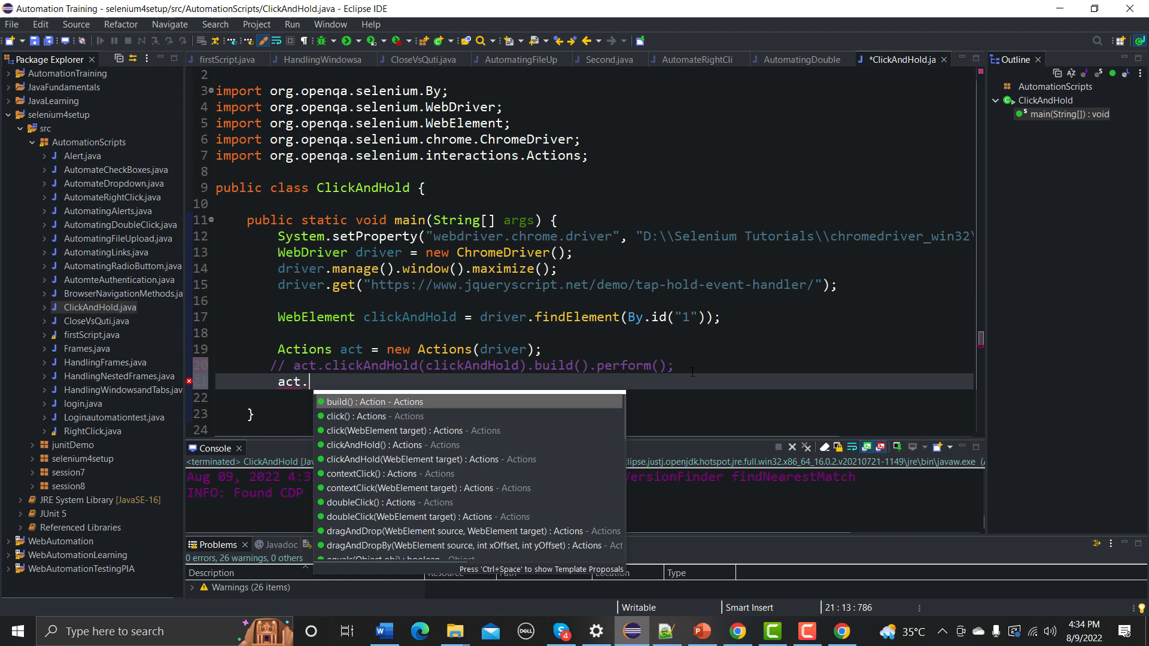
pyautogui.click(352, 416)
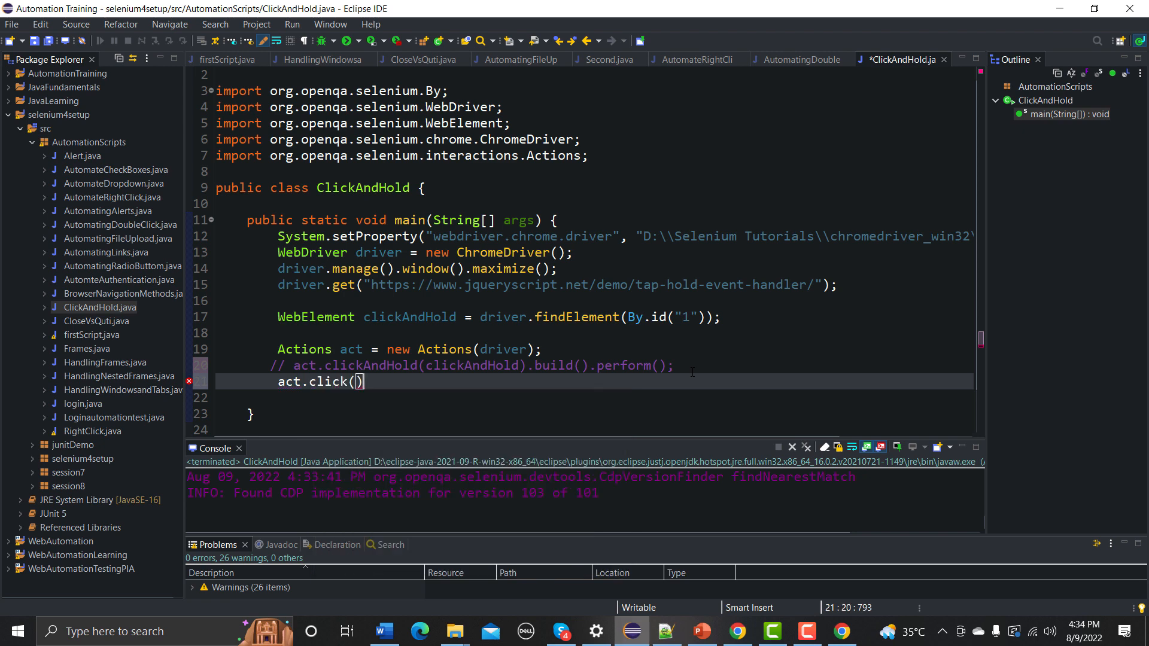
pyautogui.write(');')
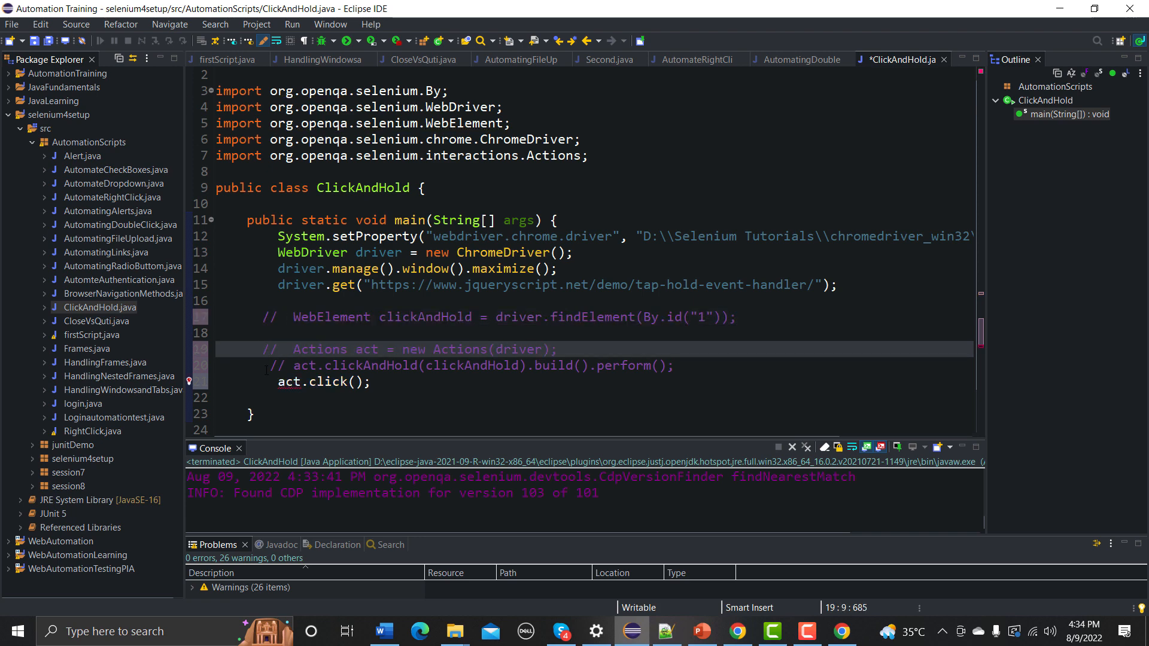
pyautogui.press('Ctrl+/')
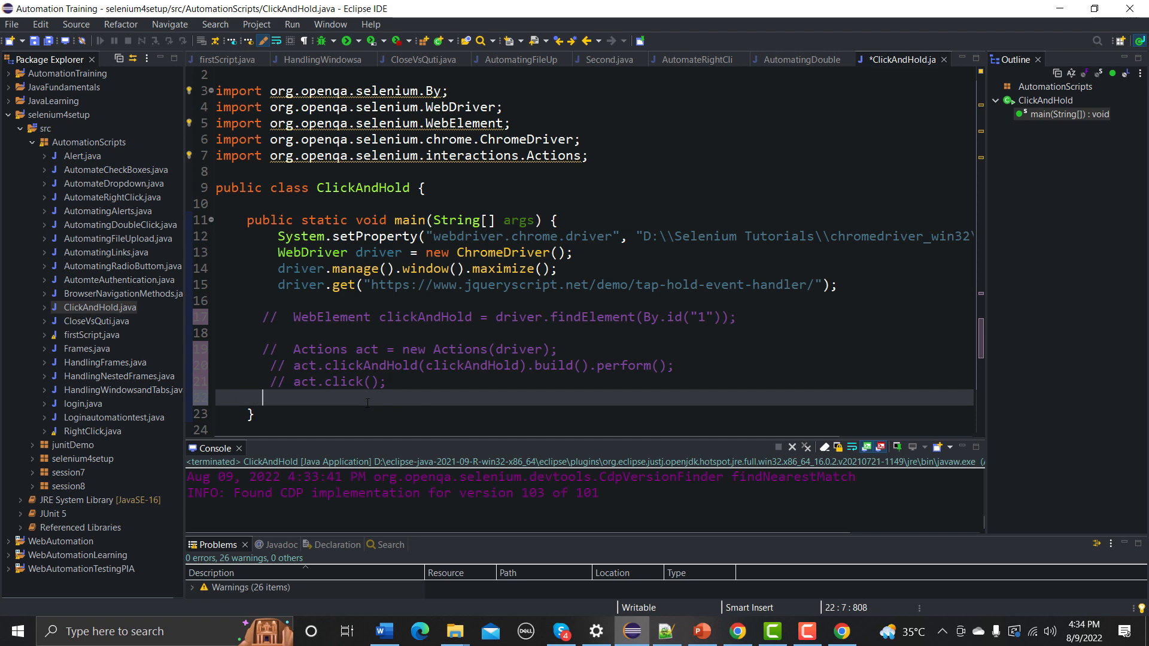
# Write 'driver.findElement(By.id("1")).click();', save, and run the class as a Java application.
pyautogui.write('driver.findElement(By.id("1"))')
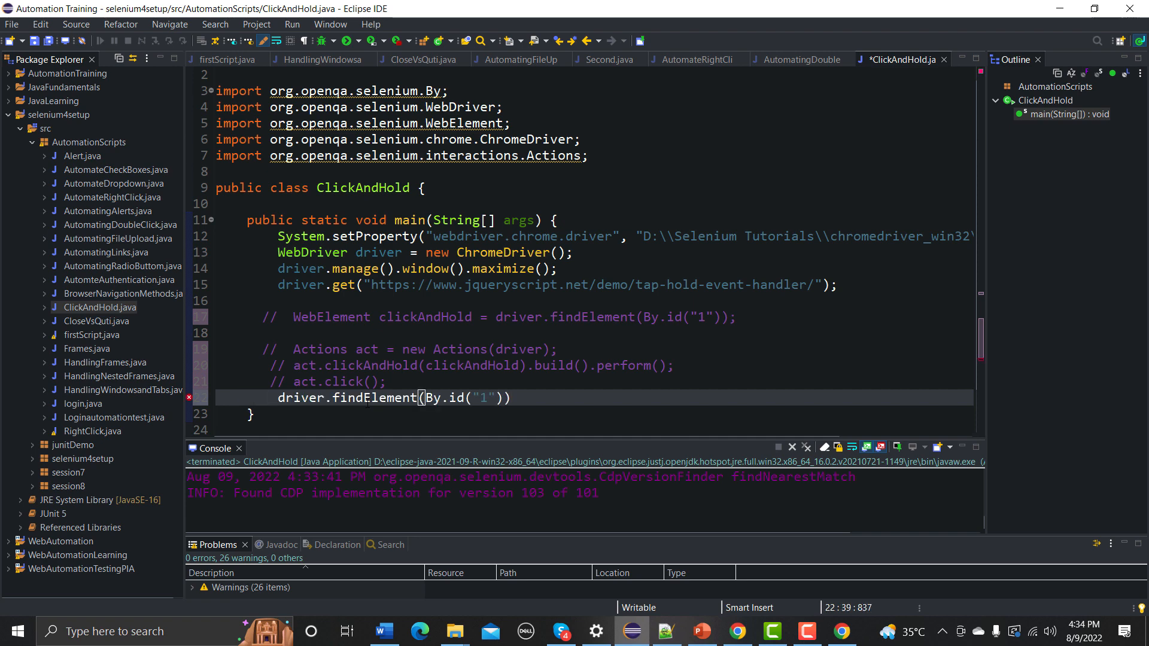
pyautogui.write('.')
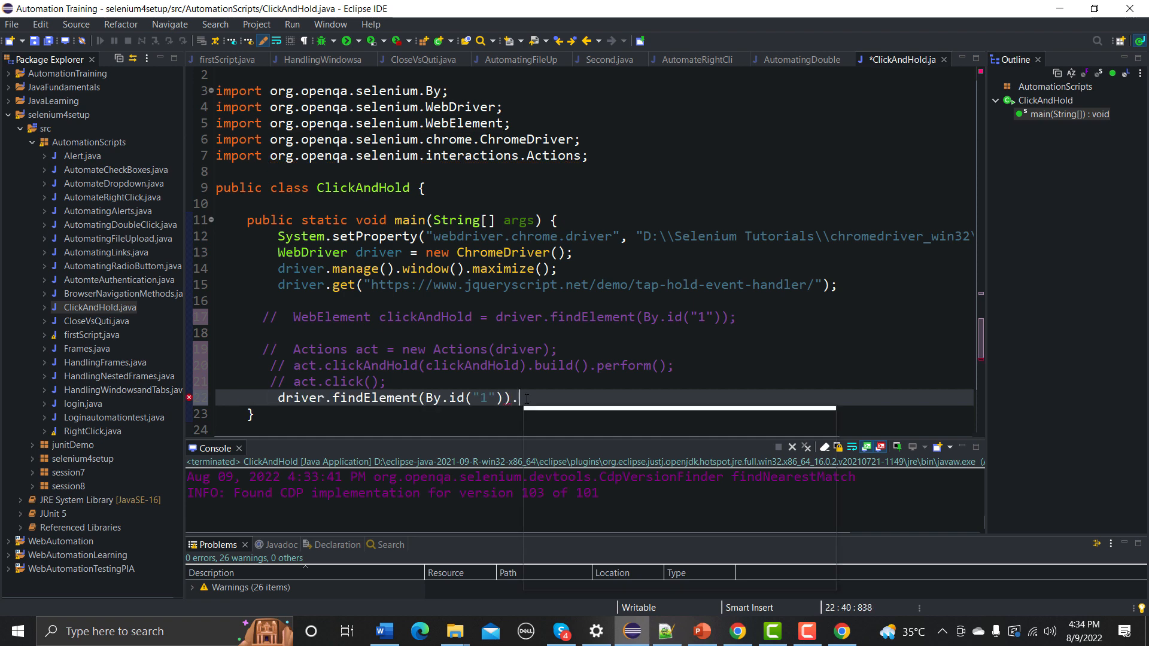
pyautogui.write('click()')
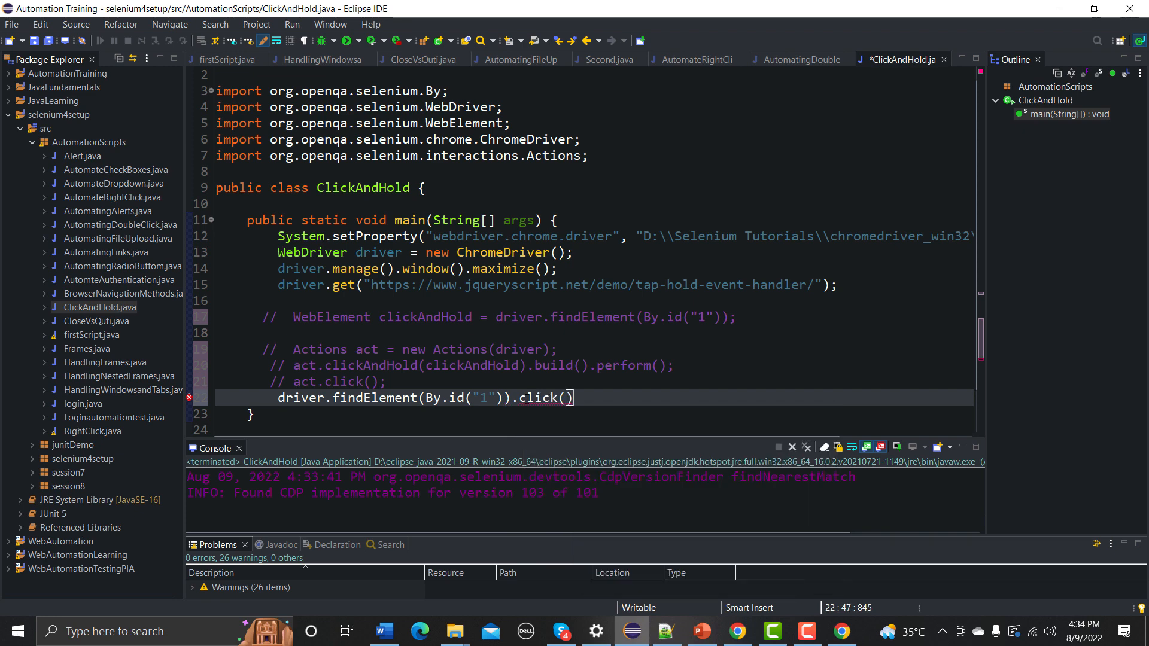
pyautogui.write(');')
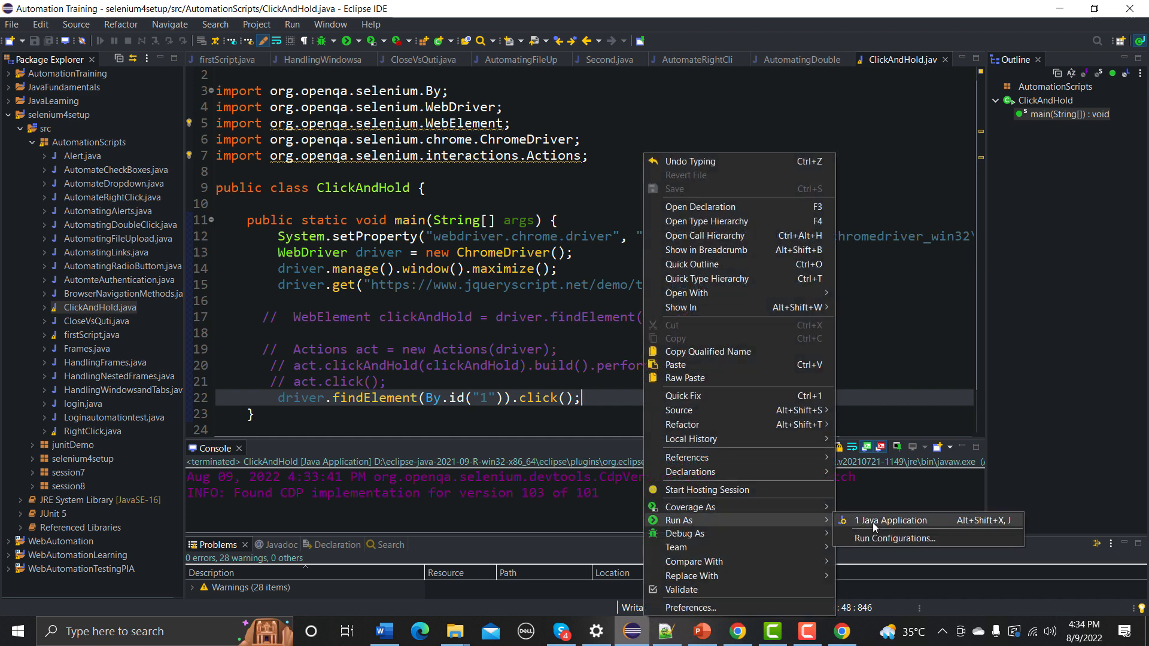
pyautogui.click(890, 521)
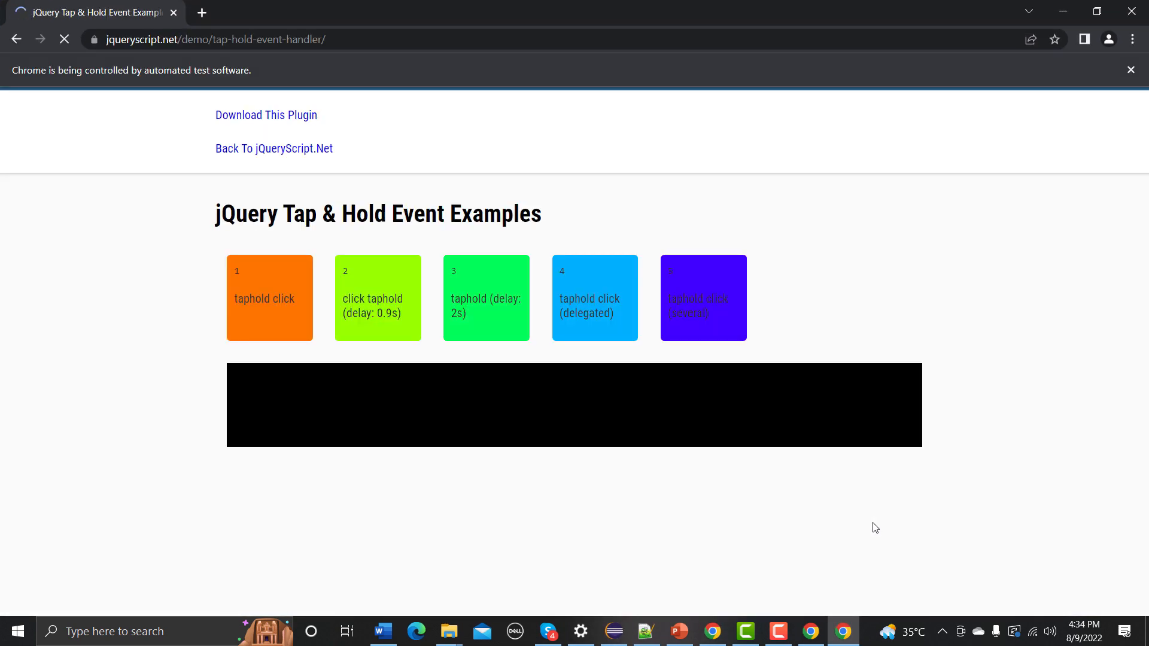
# Watch the automated run log a plain click on DIV#1.
pyautogui.click(269, 297)
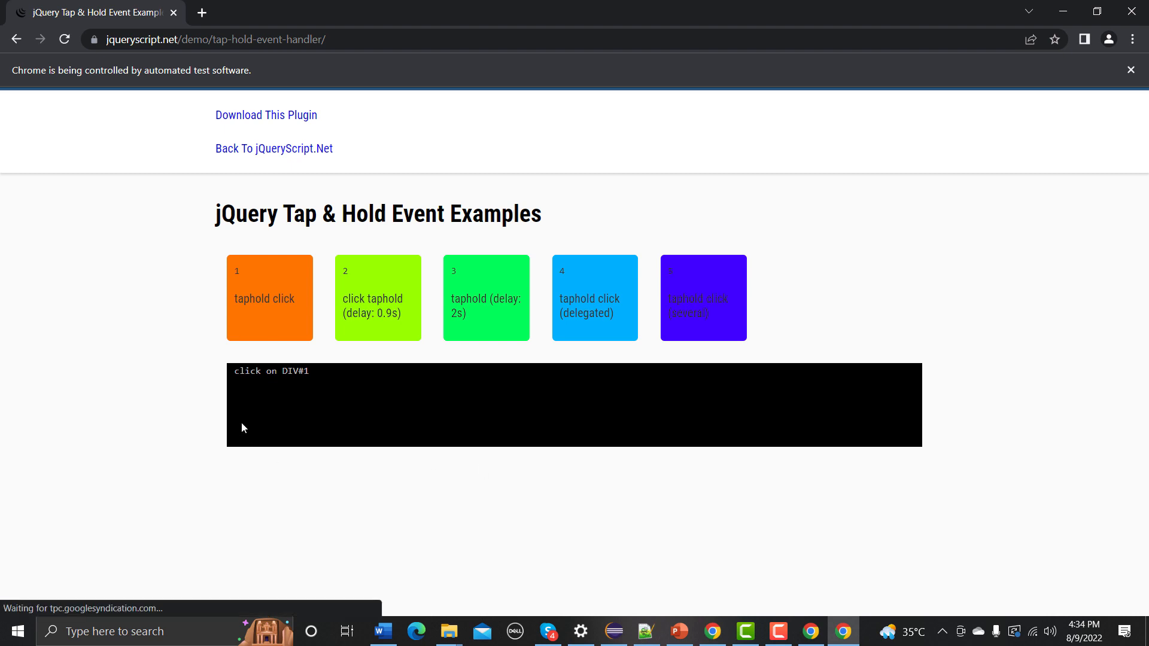